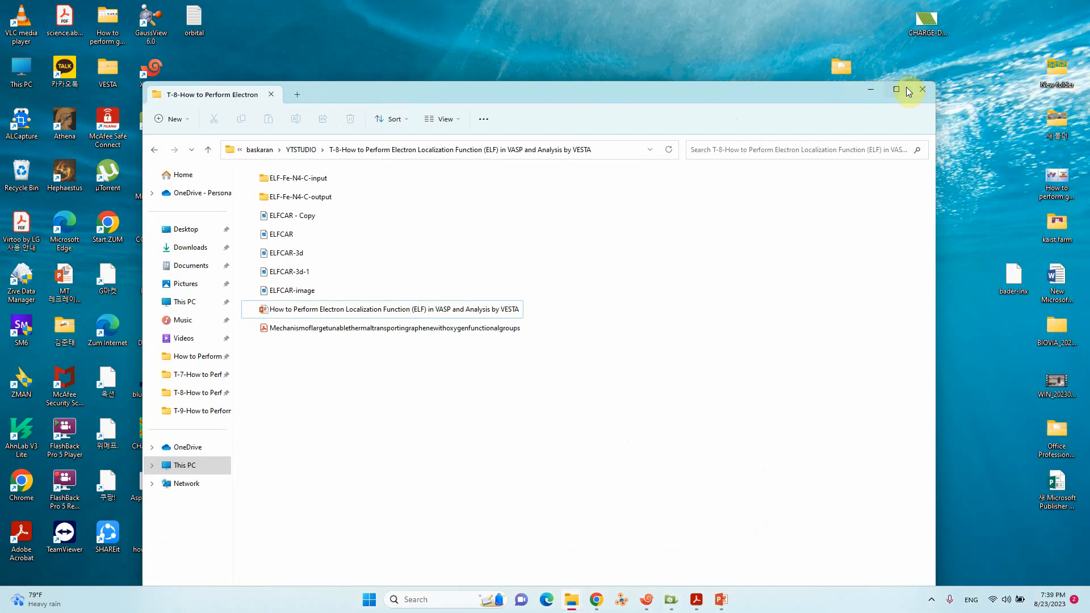
Maximize File Explorer, enter the ELF-Fe-N4-C-input folder and select INCAR.
left_click(897, 89)
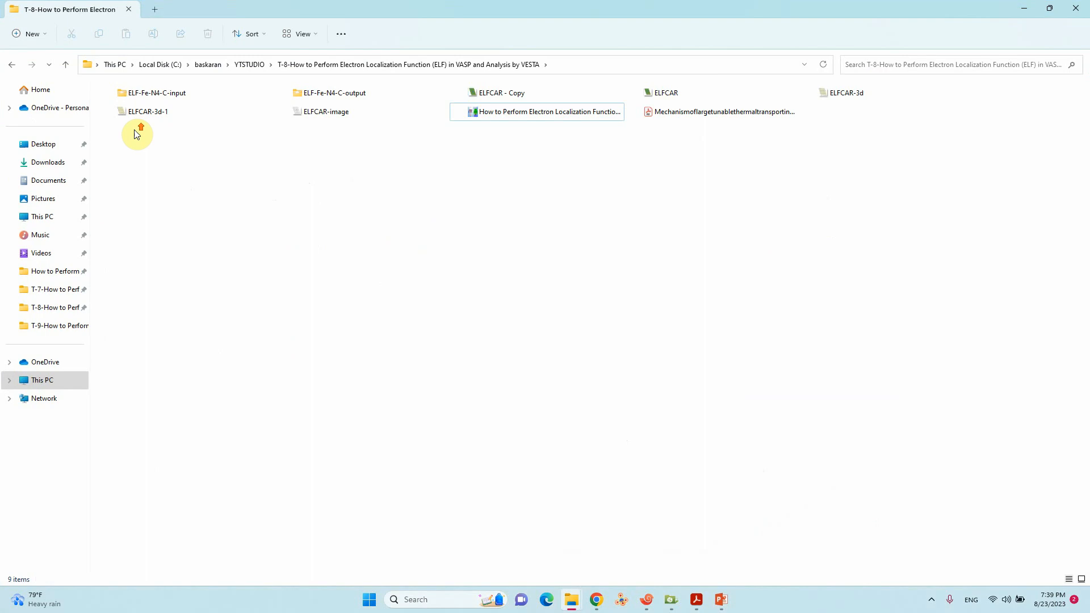
left_click(298, 32)
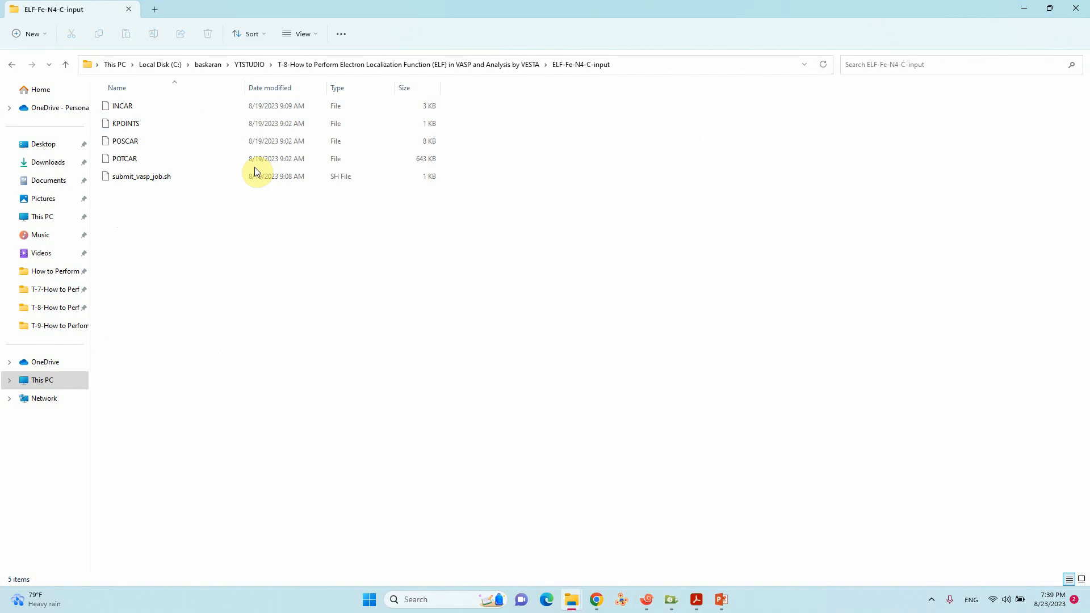
left_click(121, 106)
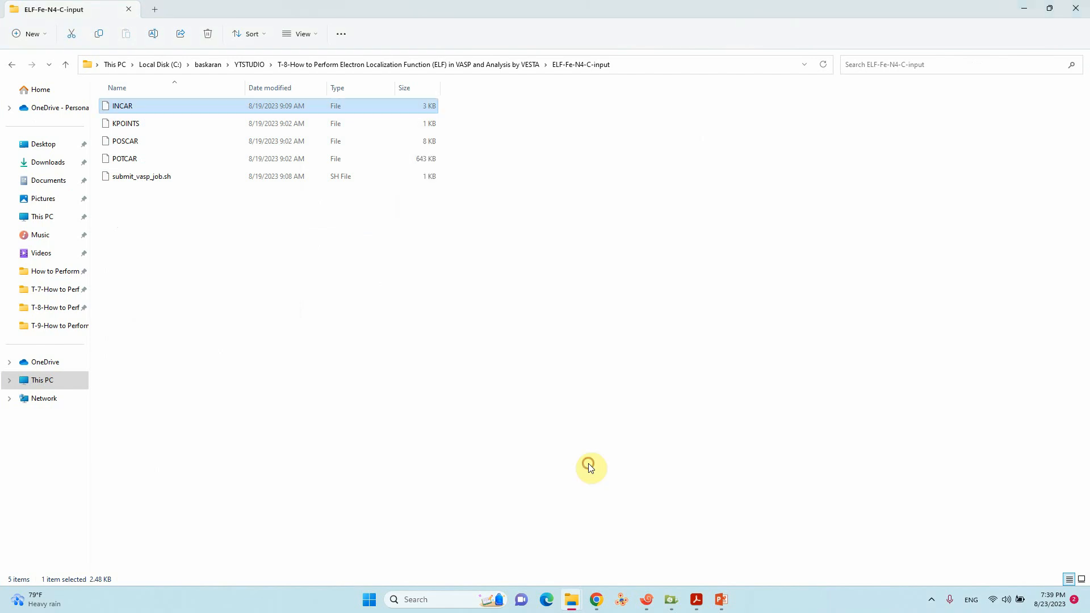
Review INCAR in Notepad++, highlighting the LELF = .TRUE. line, then view POTCAR and submit_vasp_job.sh.
double_click(123, 106)
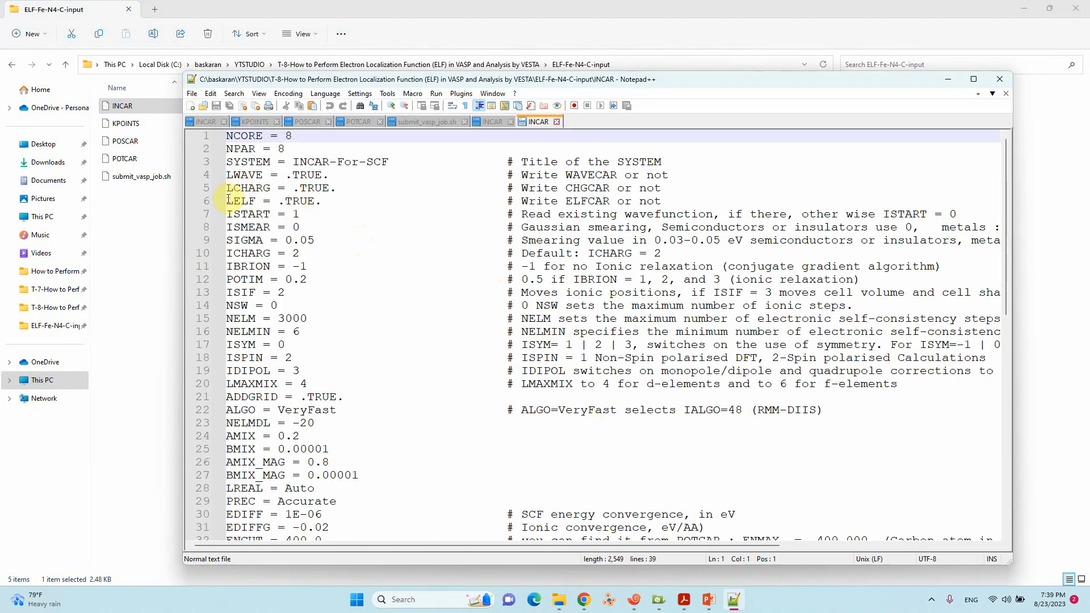
left_click(661, 201)
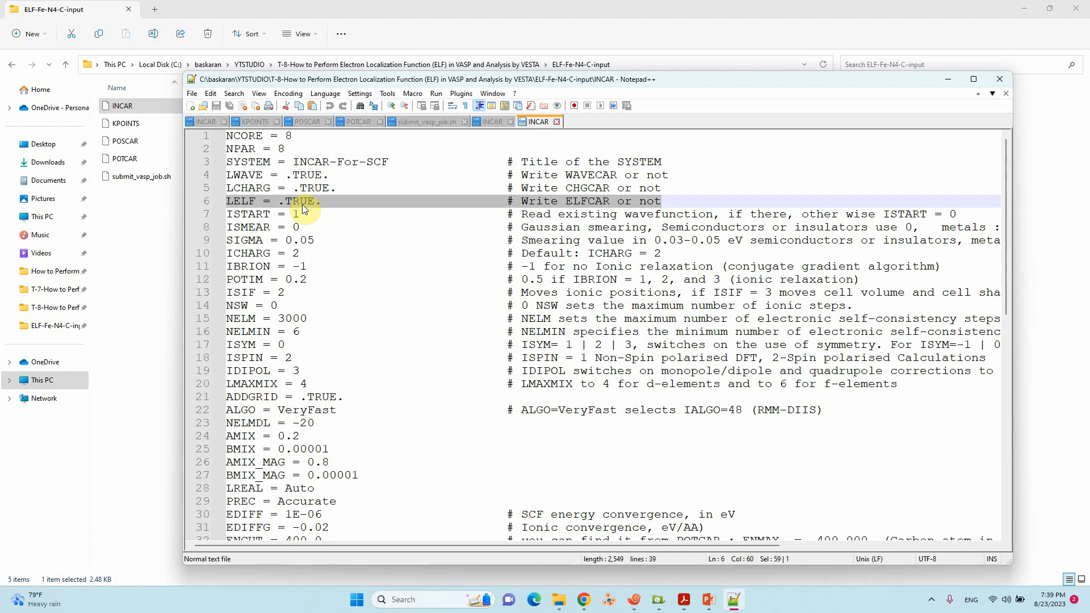
scroll("down", 3)
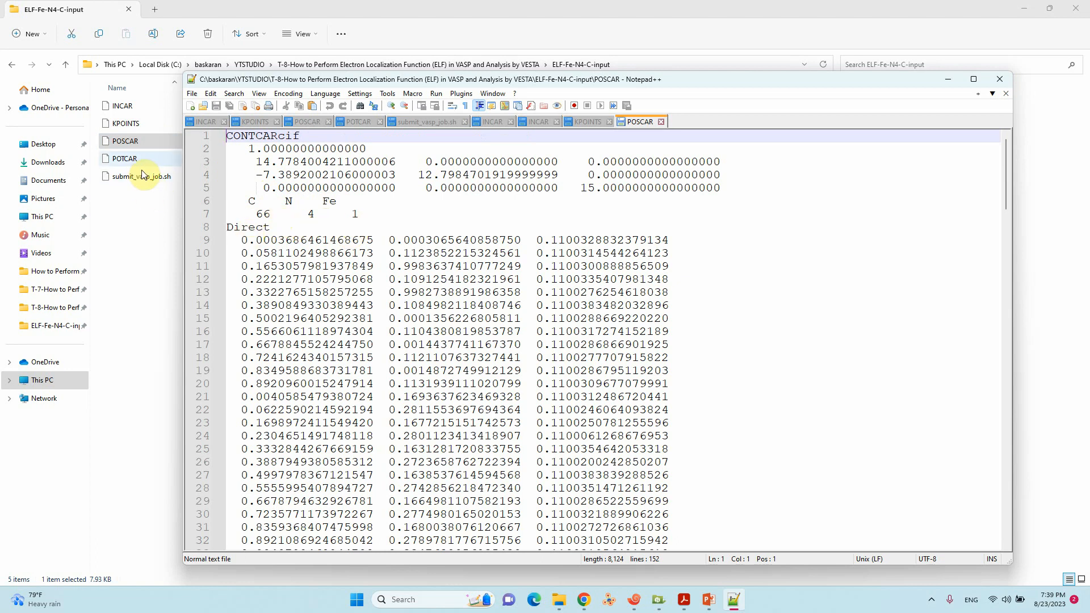
left_click(691, 121)
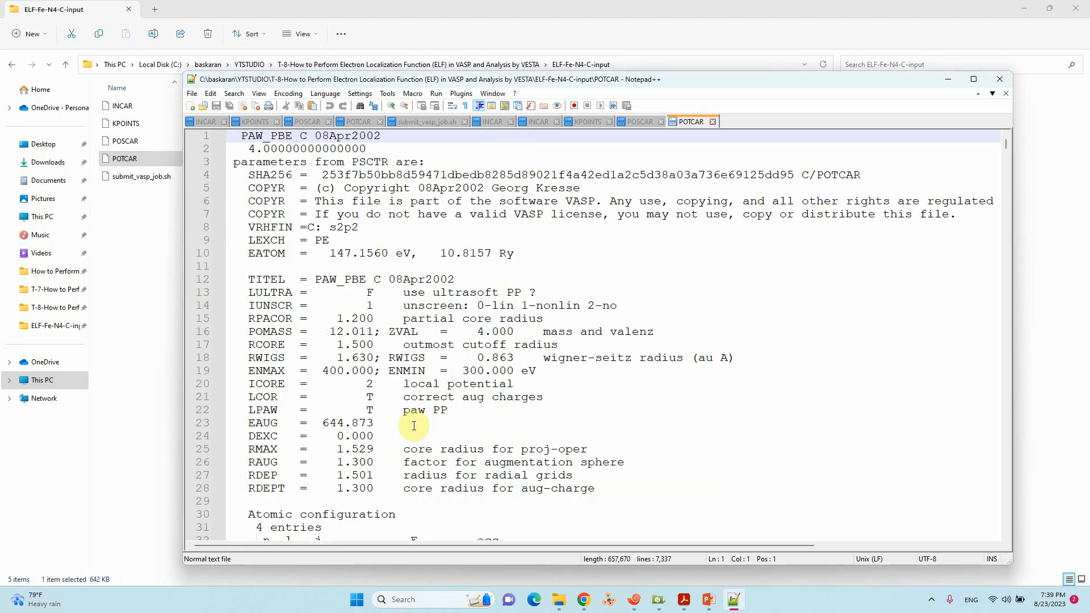
left_click(759, 122)
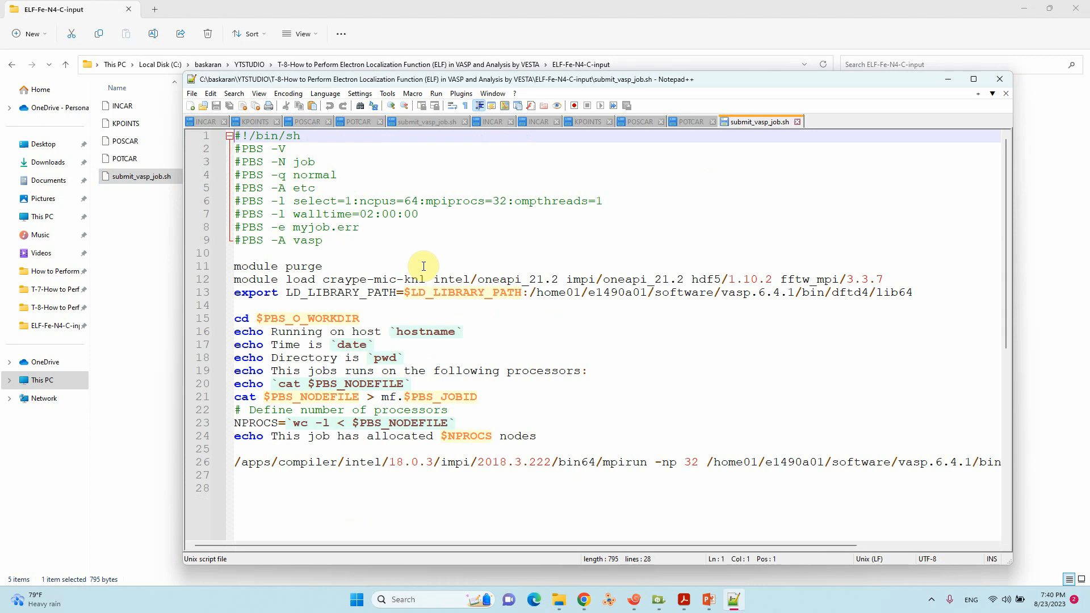
mouse_move(930, 90)
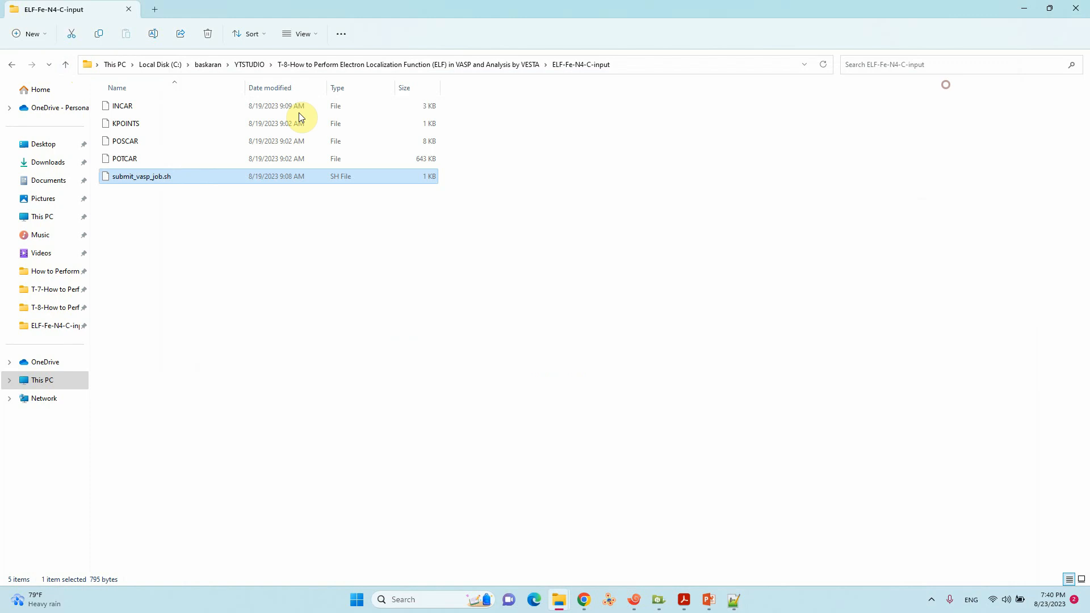
Go up to the tutorial folder, enter ELF-Fe-N4-C-output and select ELFCAR.
left_click(61, 67)
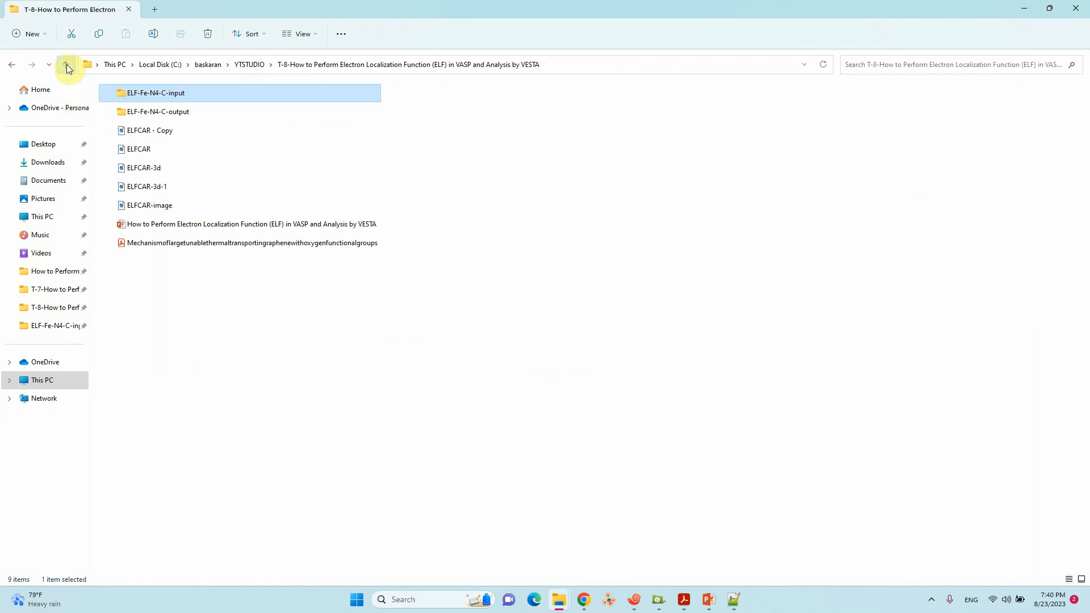
mouse_move(183, 114)
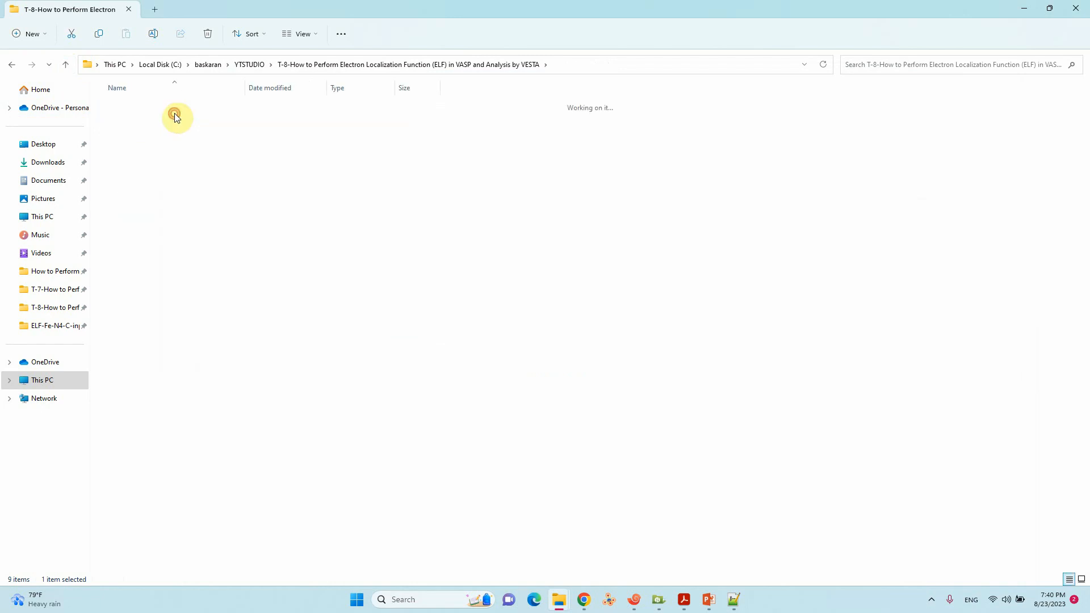
double_click(176, 117)
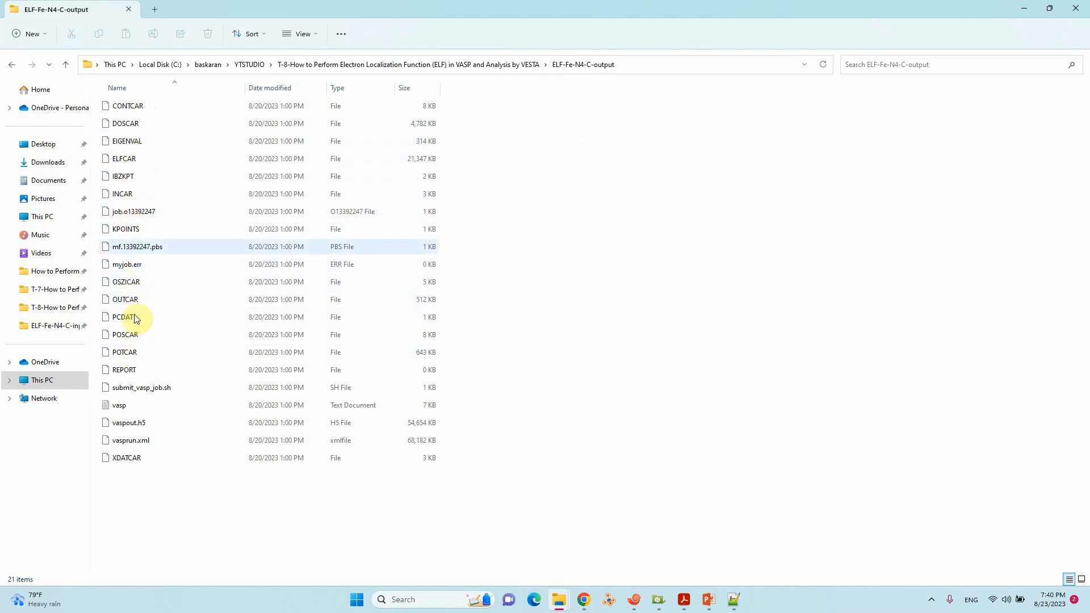
left_click(125, 159)
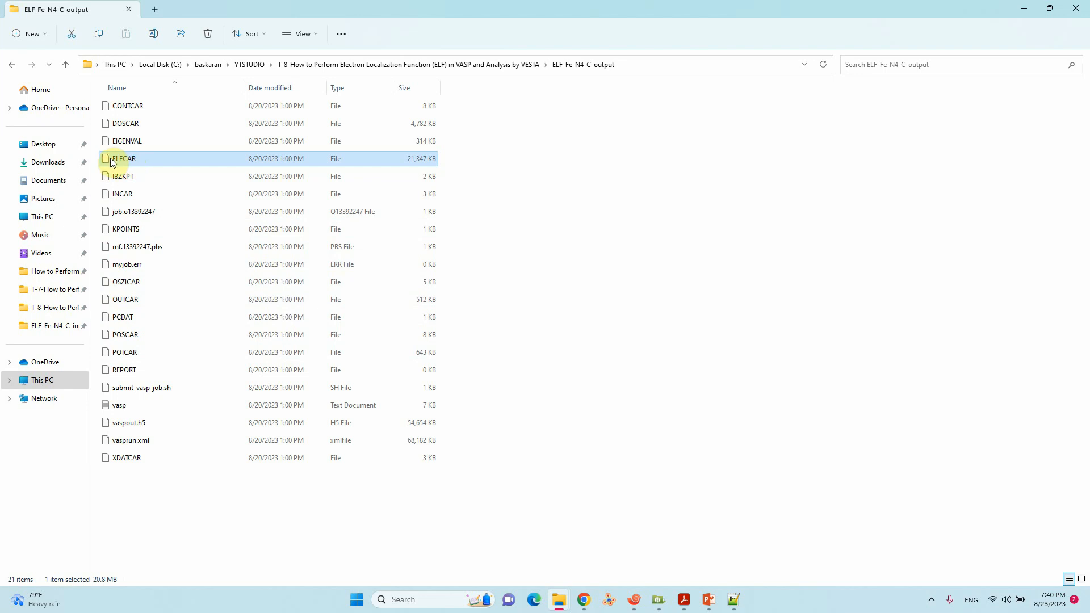
mouse_move(124, 171)
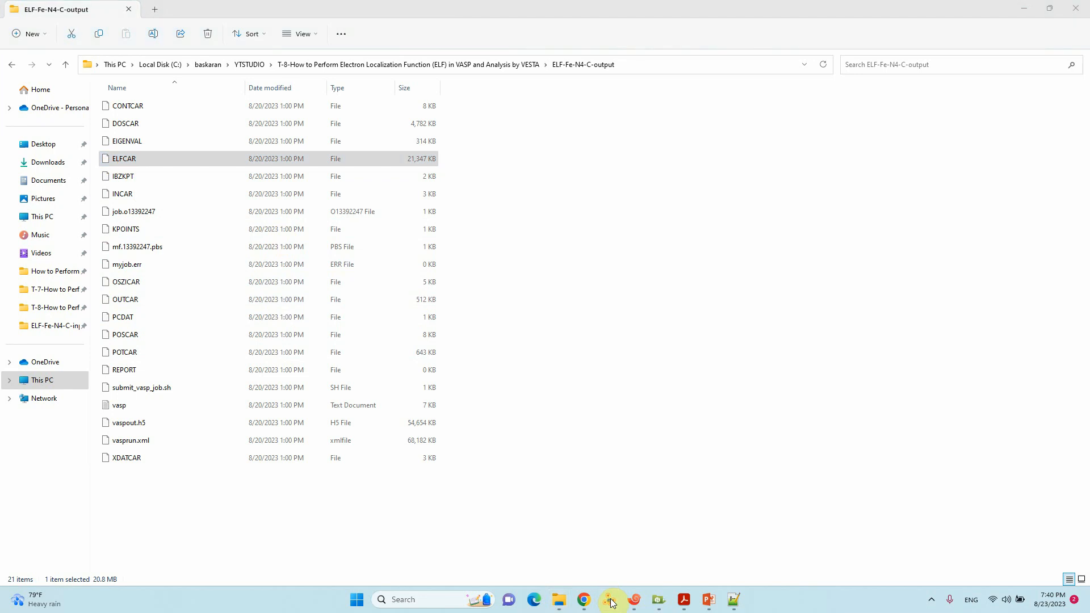
Launch VESTA, load ELFCAR, maximize the window and enlarge the graphene structure.
left_click(608, 600)
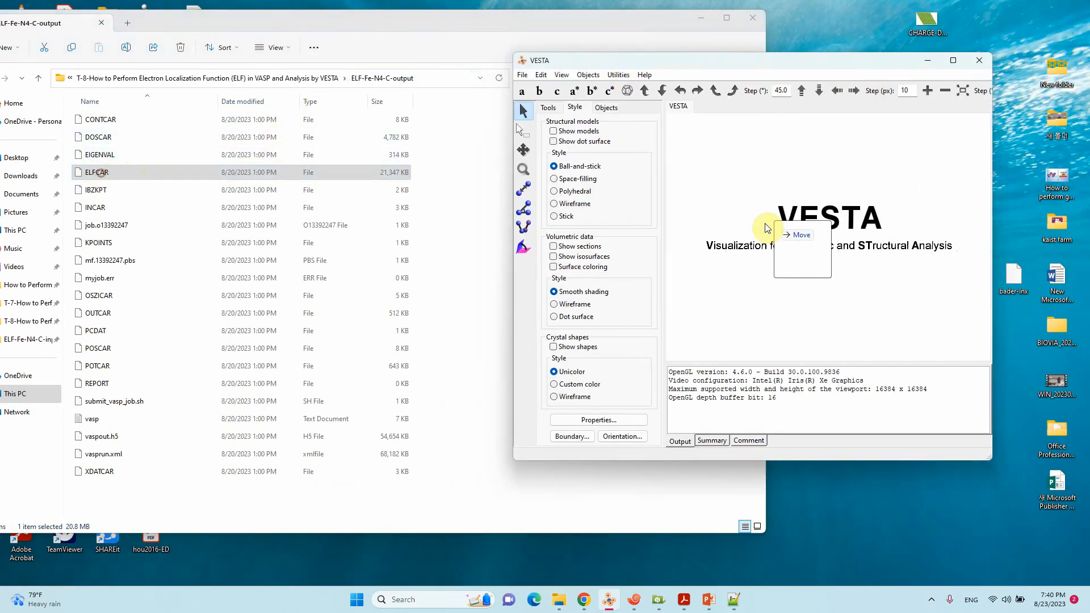
double_click(98, 172)
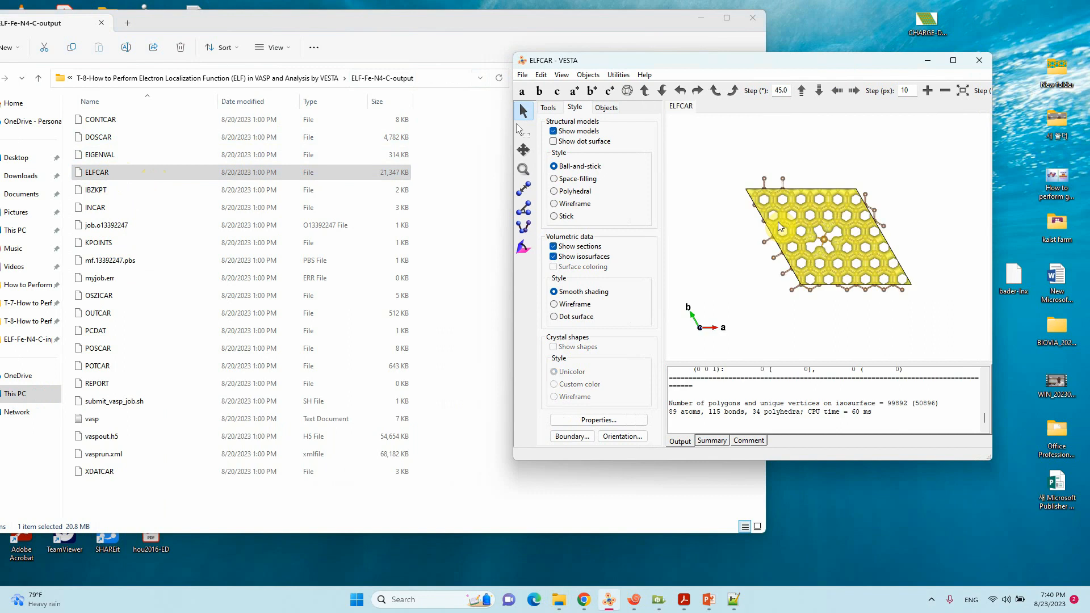
left_click(953, 61)
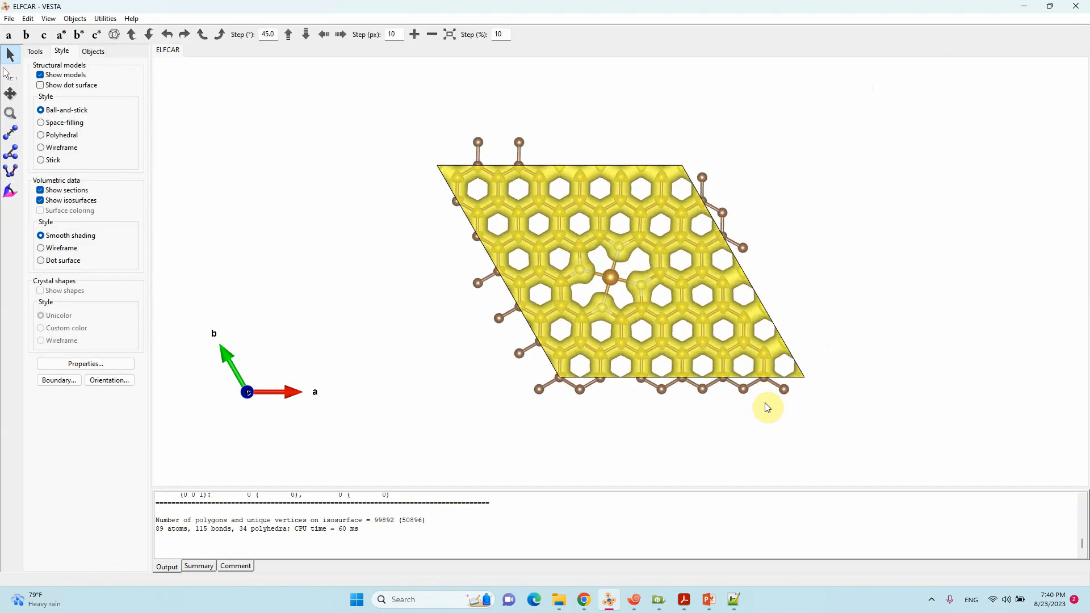
left_click_drag(767, 408, 688, 338)
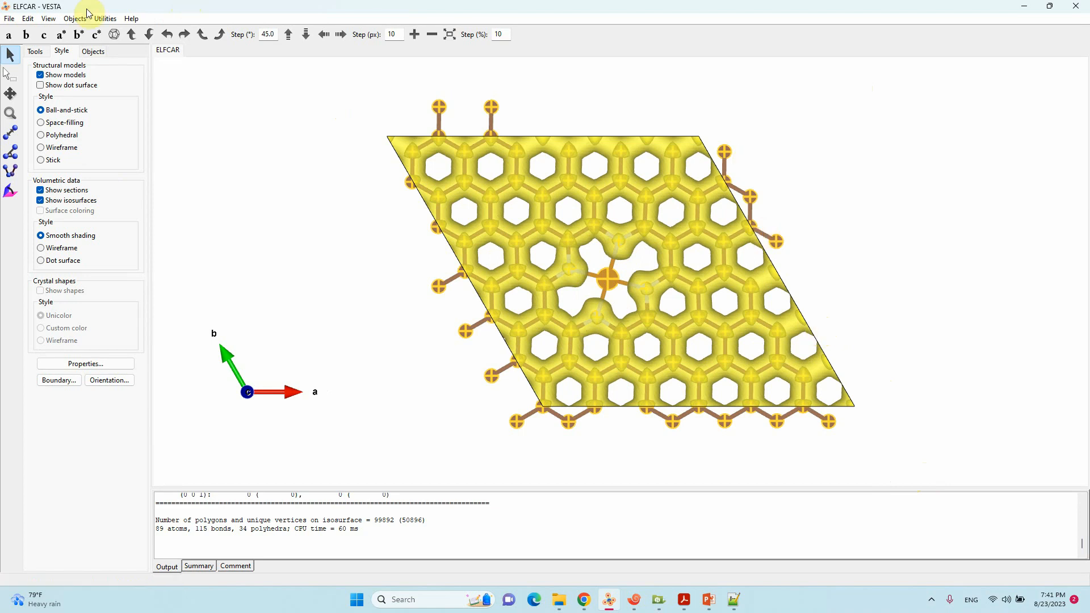
Via Utilities > 2D Data Display, create a slice on the best-fit plane through the selected atoms.
left_click(90, 18)
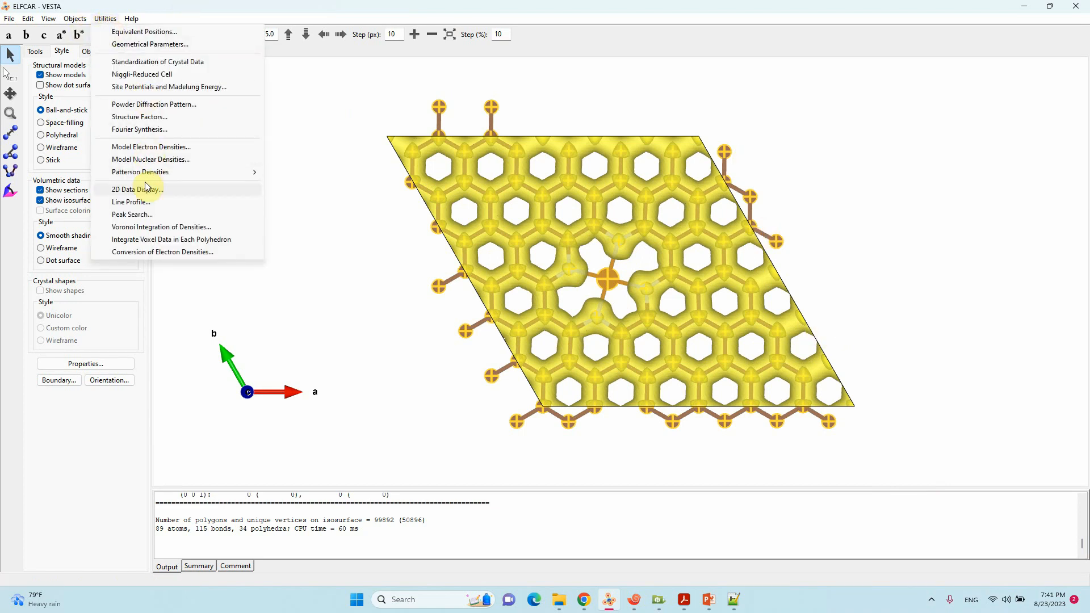
left_click(130, 189)
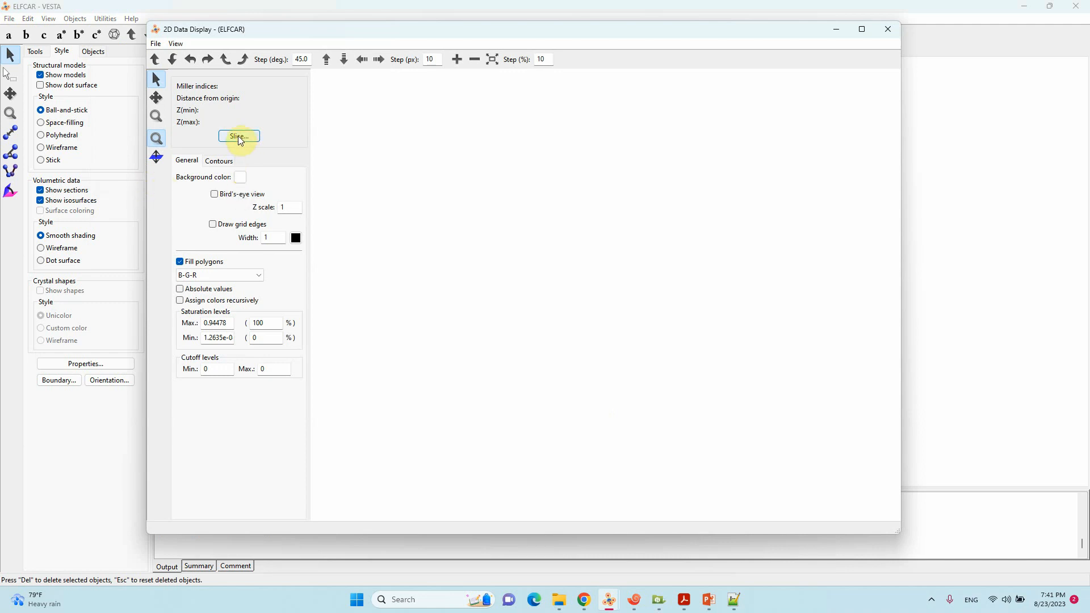
left_click(238, 136)
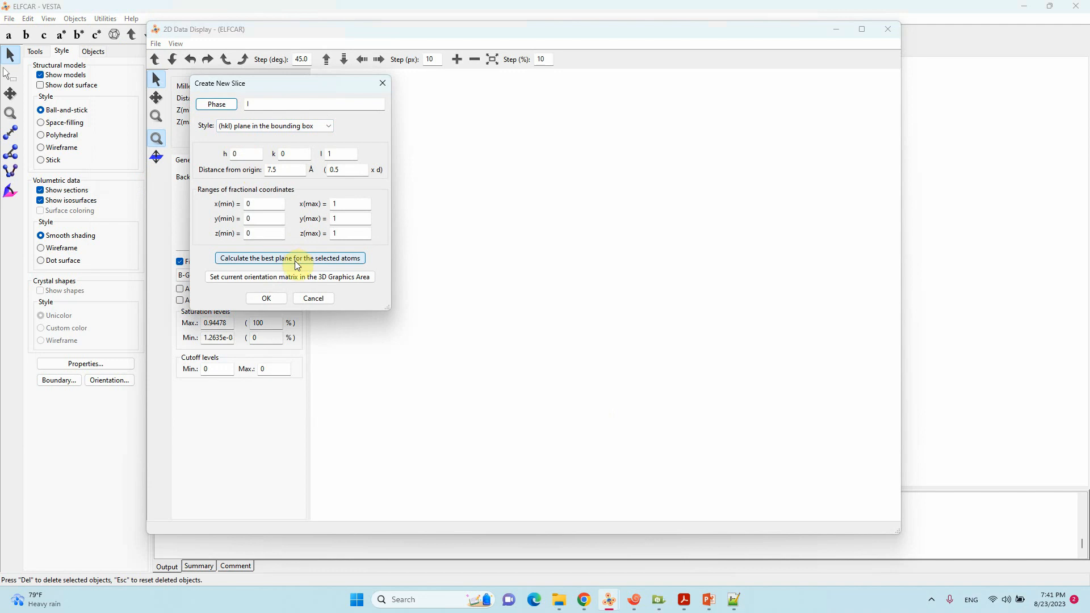
left_click(289, 259)
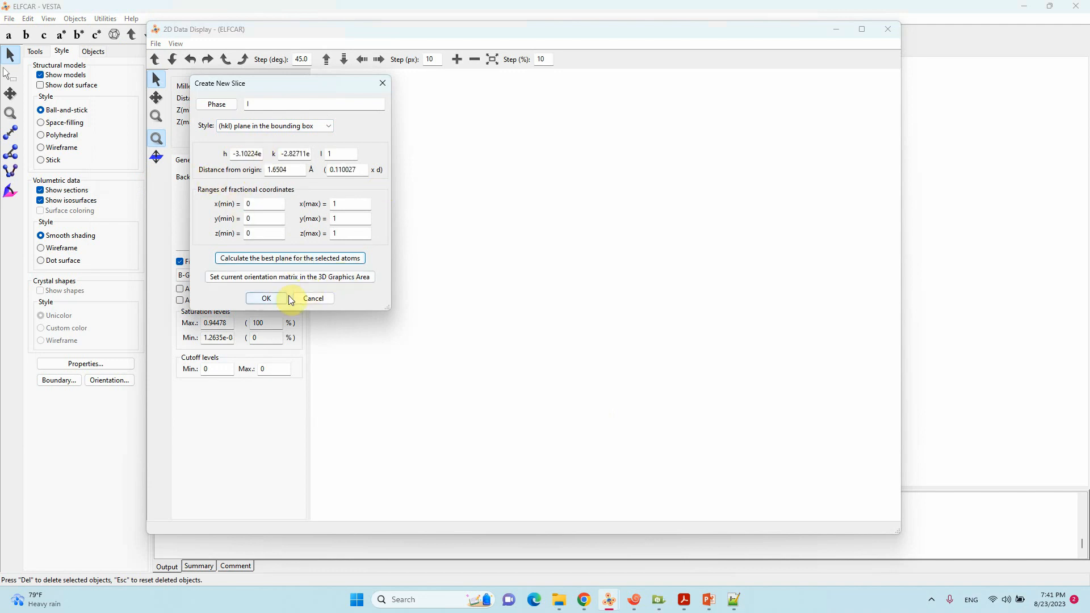
left_click(265, 298)
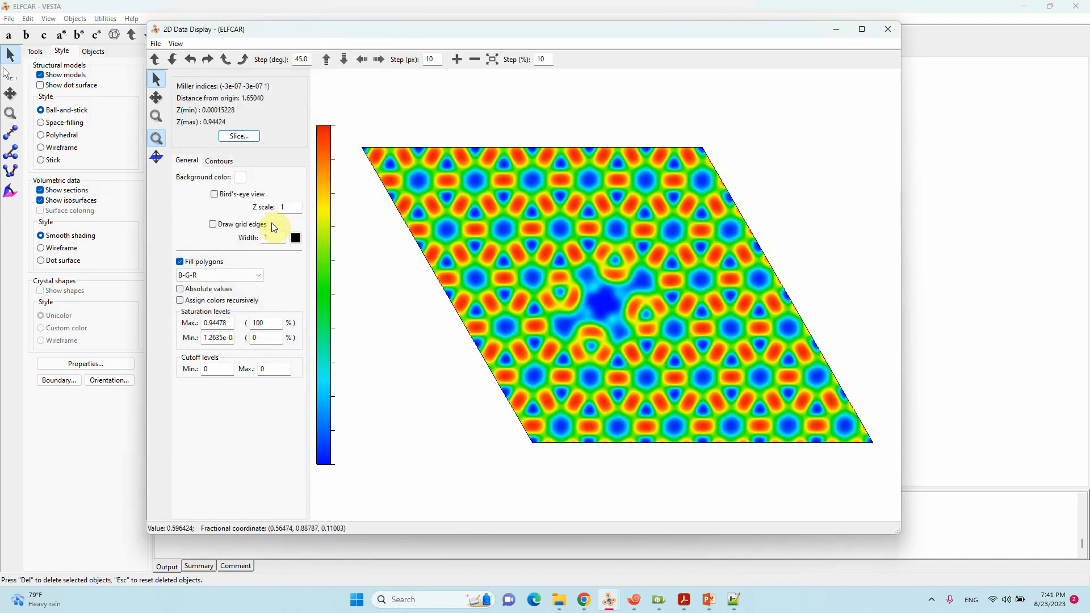
mouse_move(671, 384)
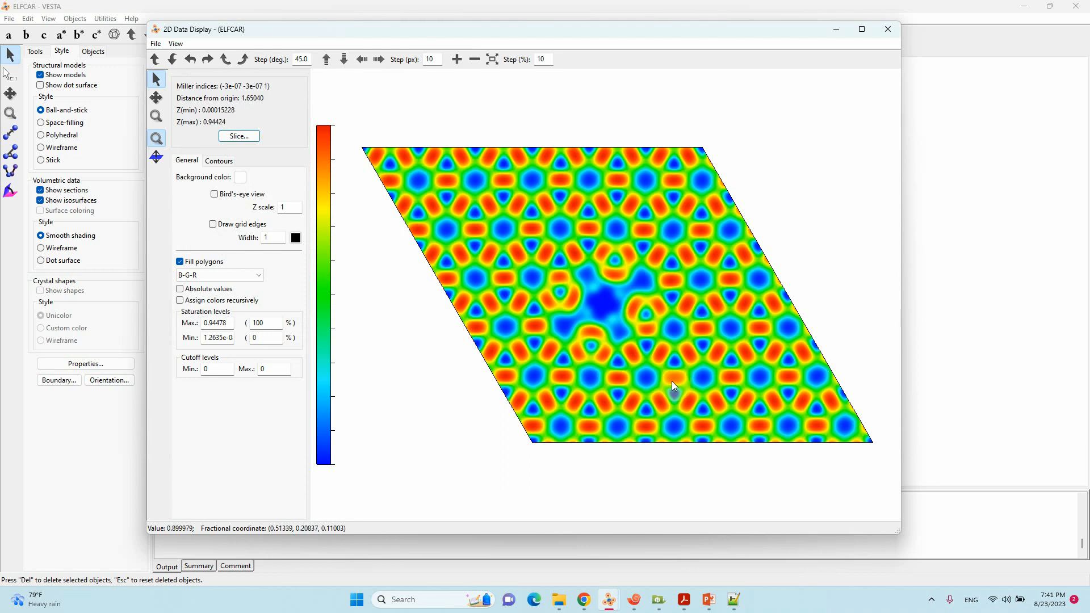
mouse_move(635, 339)
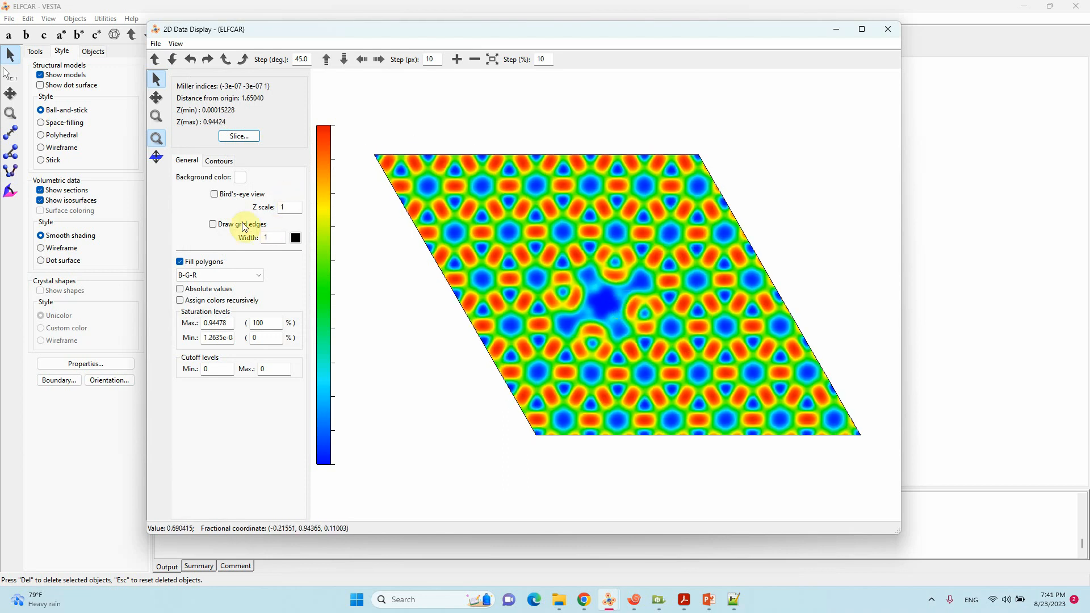
mouse_move(191, 179)
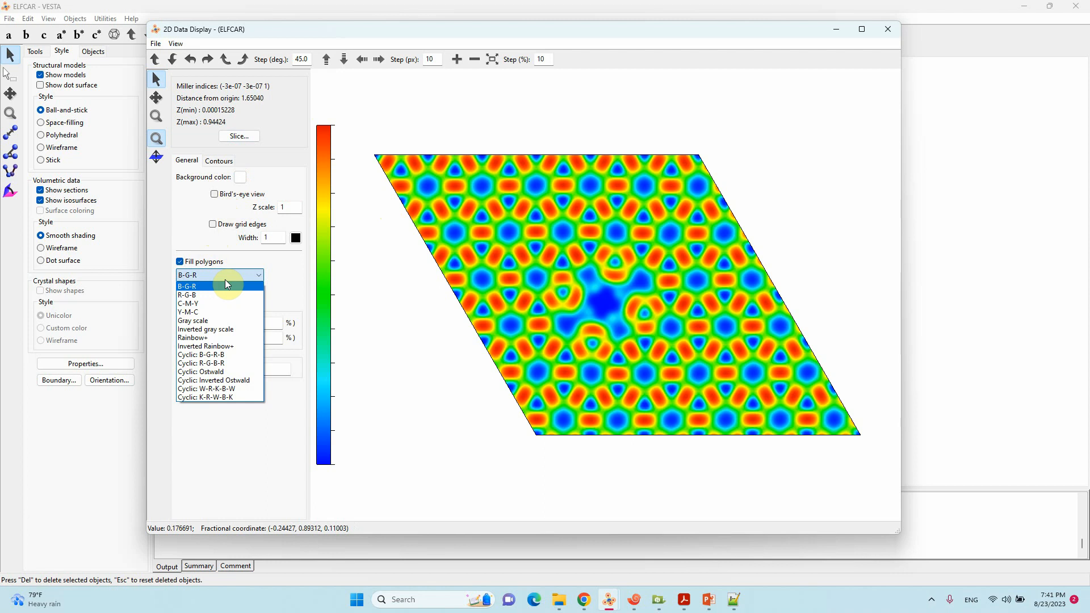
Try R-G-B and Y-M-C colouring, revert to B-G-R, and toggle bird's-eye view on then off.
left_click(186, 296)
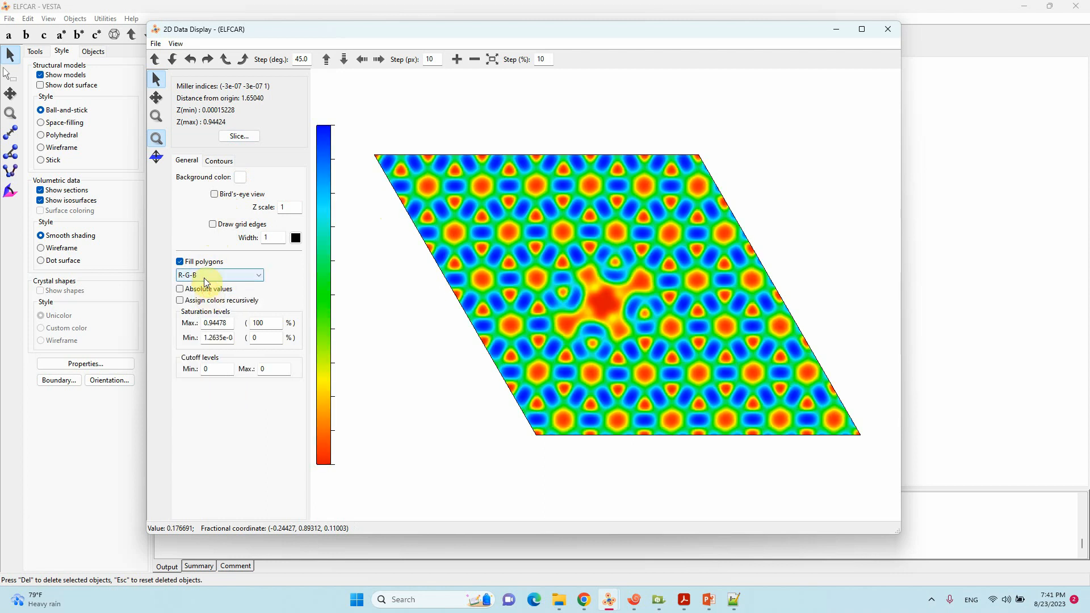
left_click(218, 275)
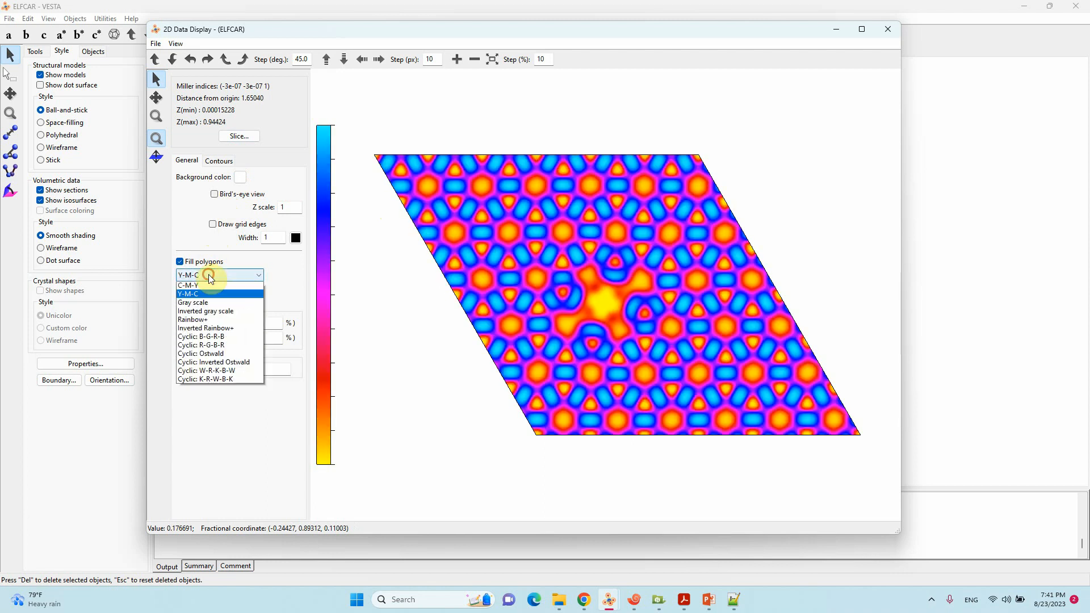
left_click(201, 336)
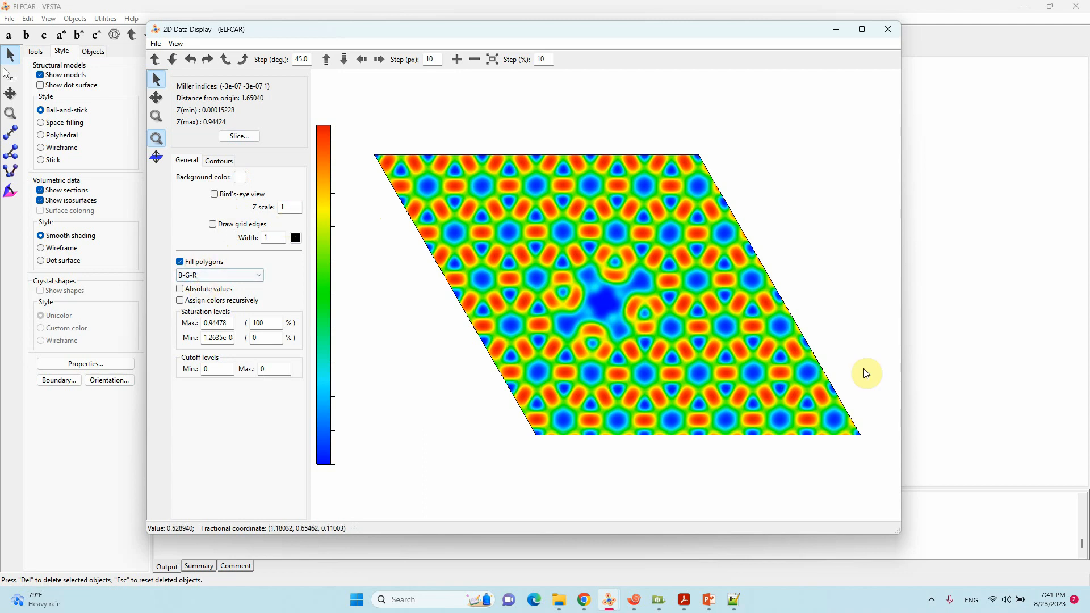
mouse_move(466, 216)
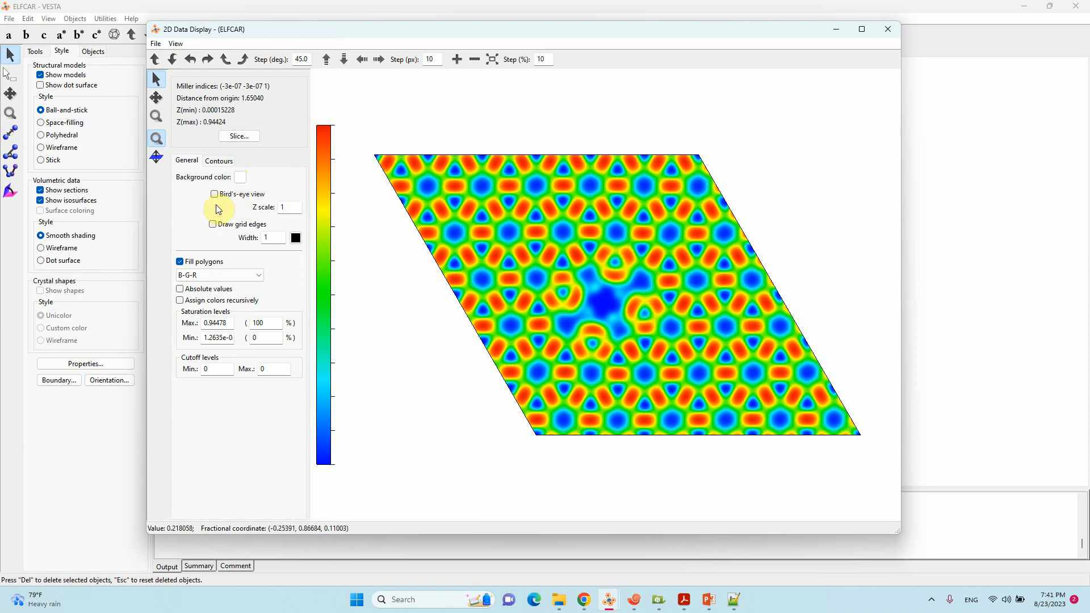
left_click(214, 195)
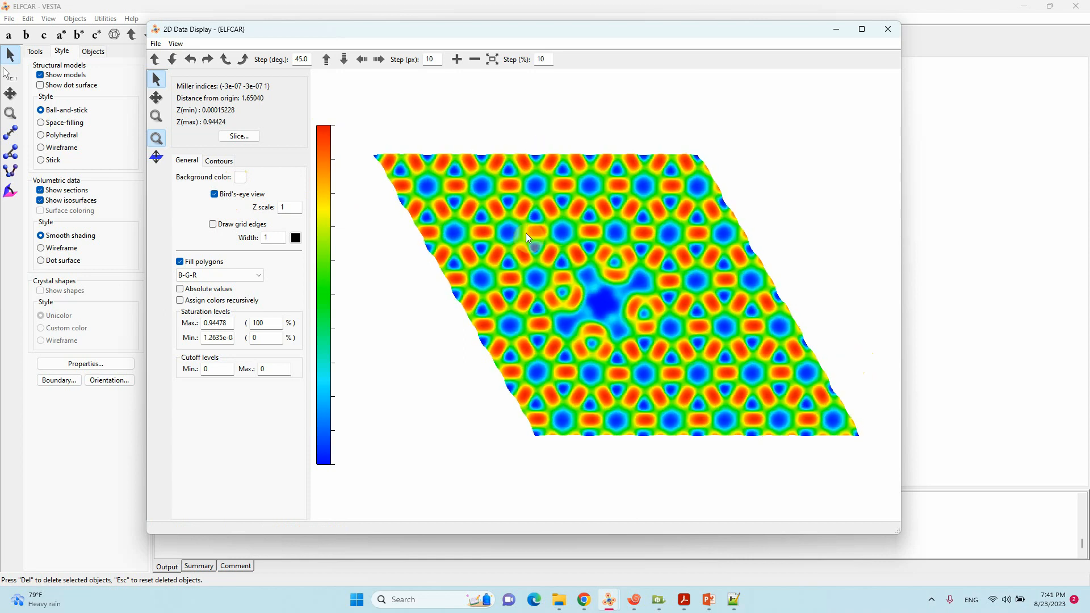
left_click(216, 195)
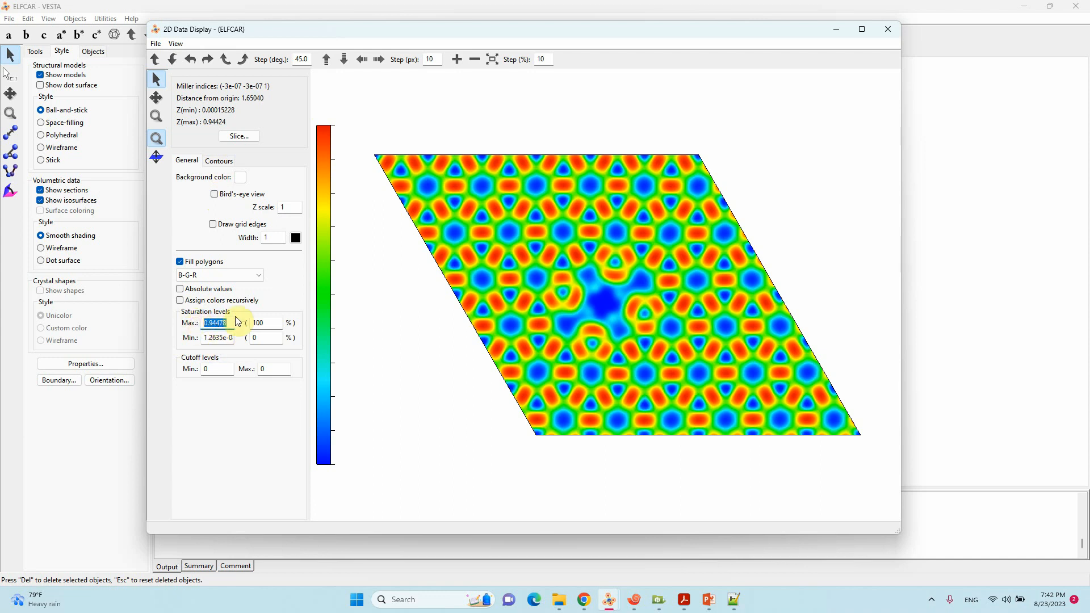
left_click(219, 161)
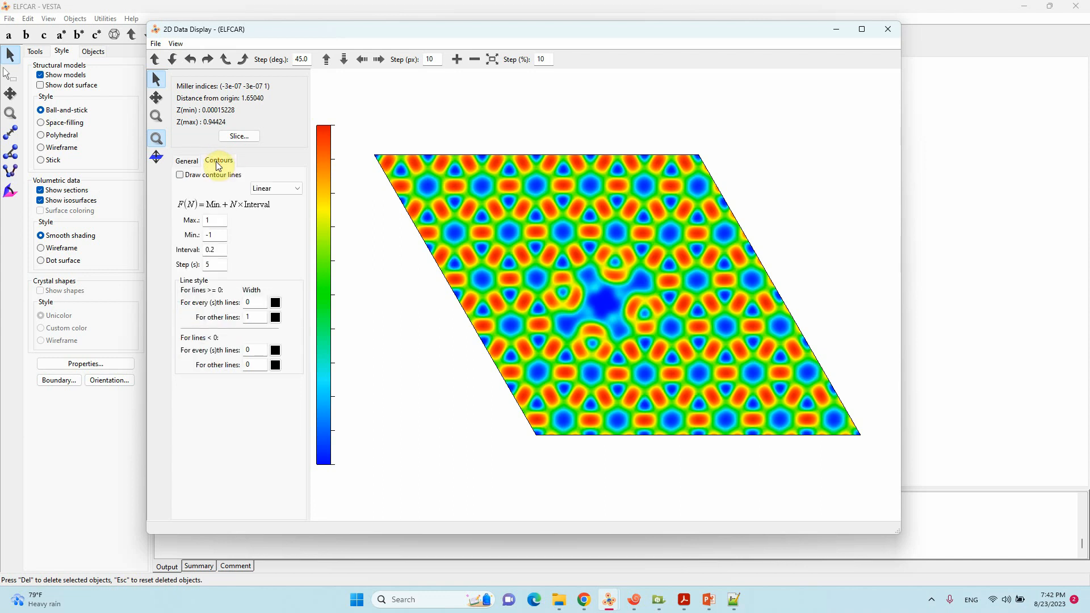
Draw contour lines on the map, trying intervals 0.5 and 0.1 before settling on 0.3.
left_click(180, 175)
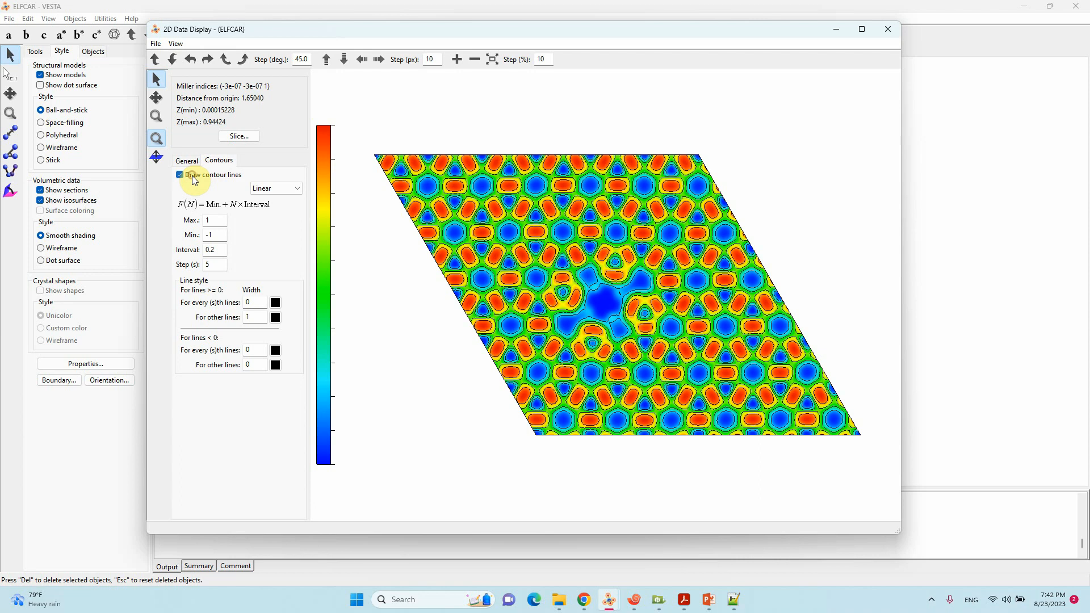
mouse_move(641, 340)
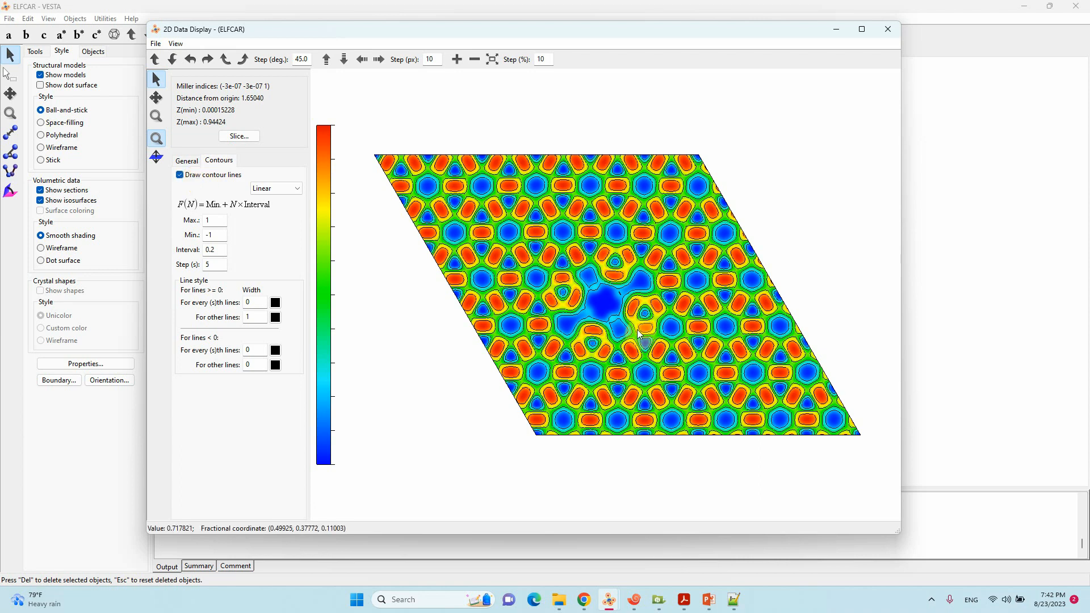
left_click(213, 265)
type("0.5")
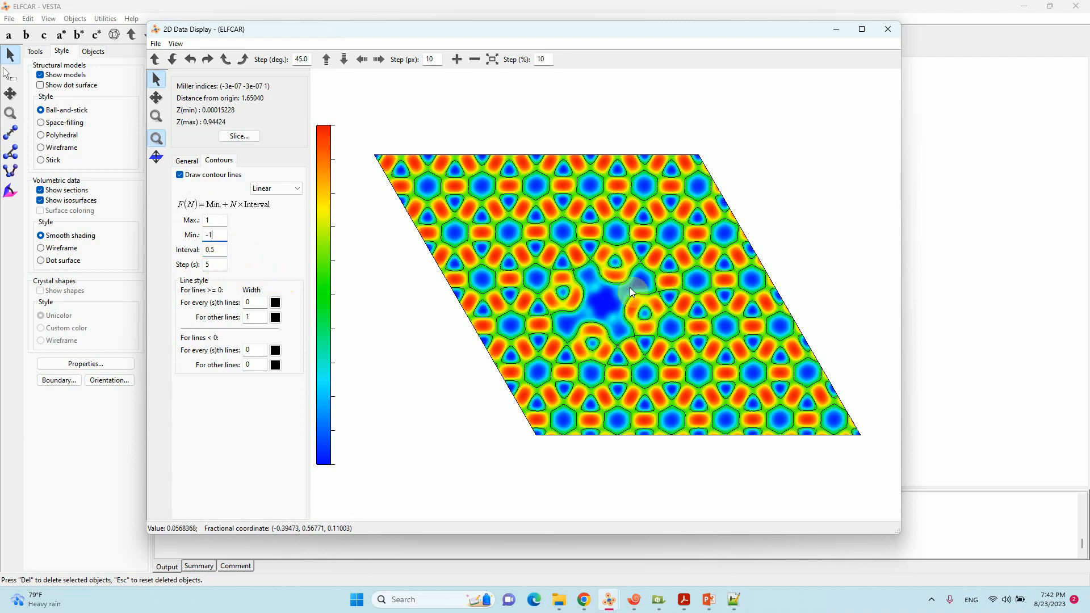
left_click(214, 248)
type("0.1")
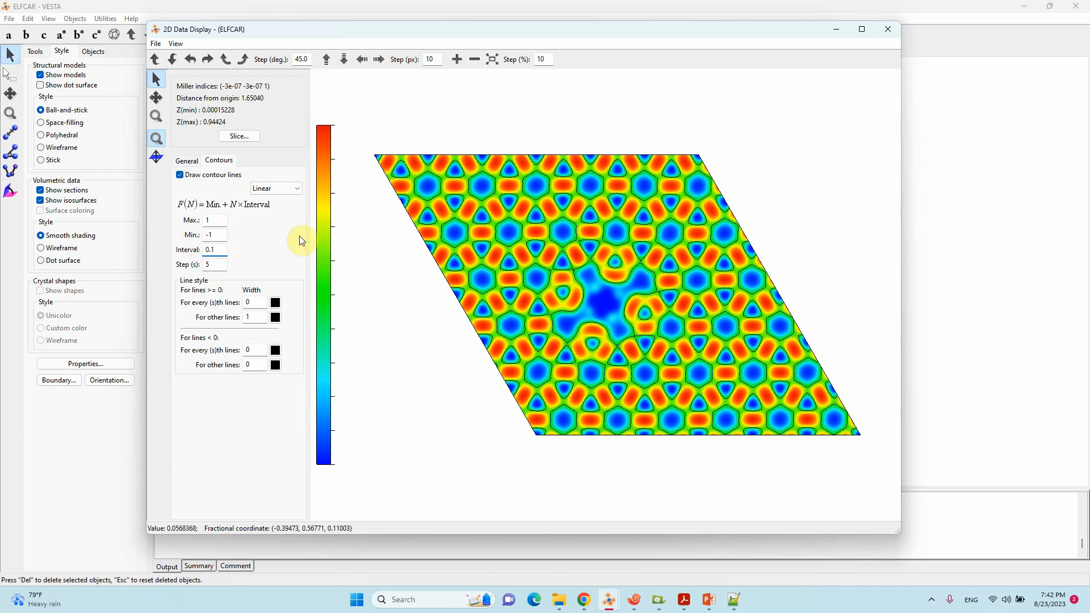
left_click(213, 249)
type("0.3")
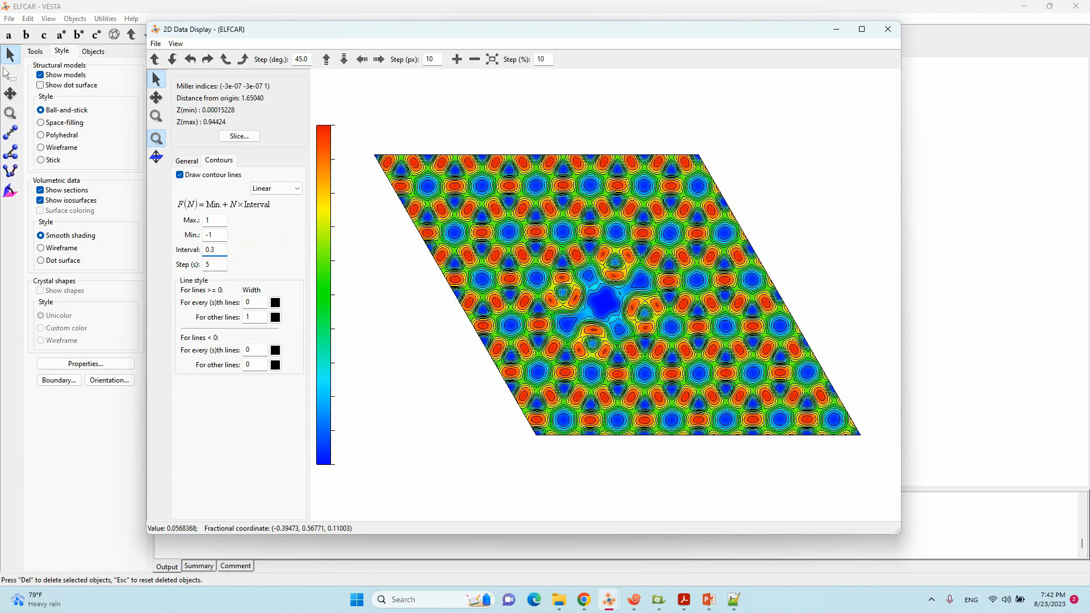
left_click(214, 234)
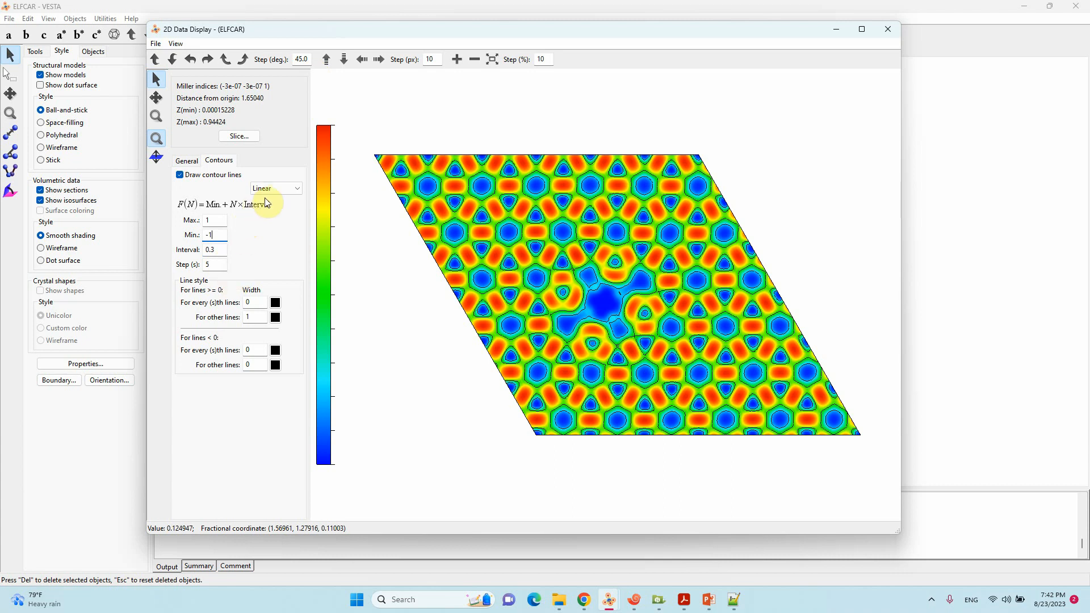
left_click(276, 188)
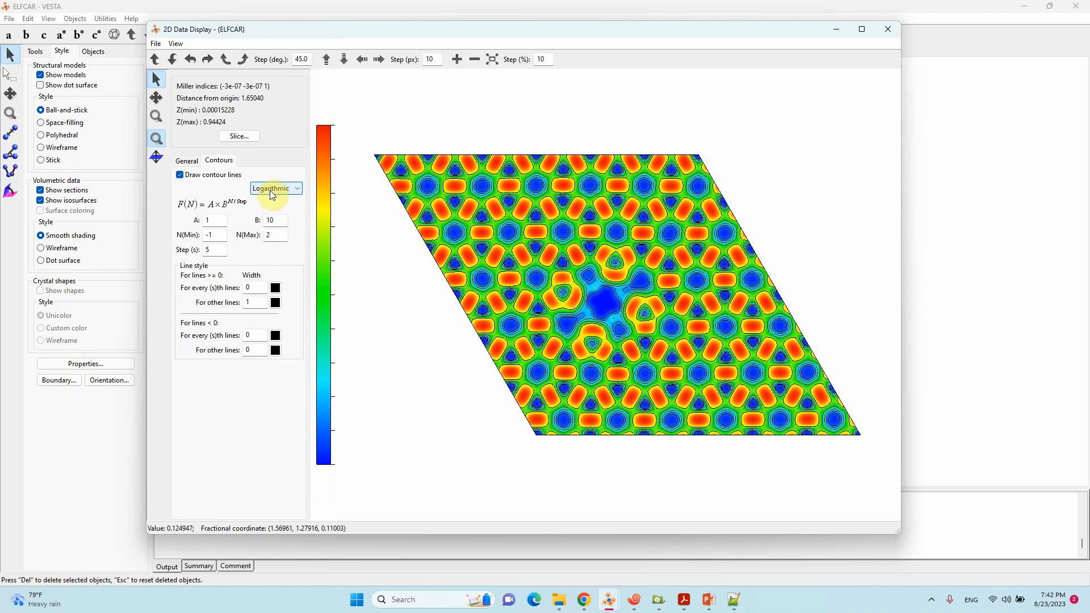
mouse_move(580, 280)
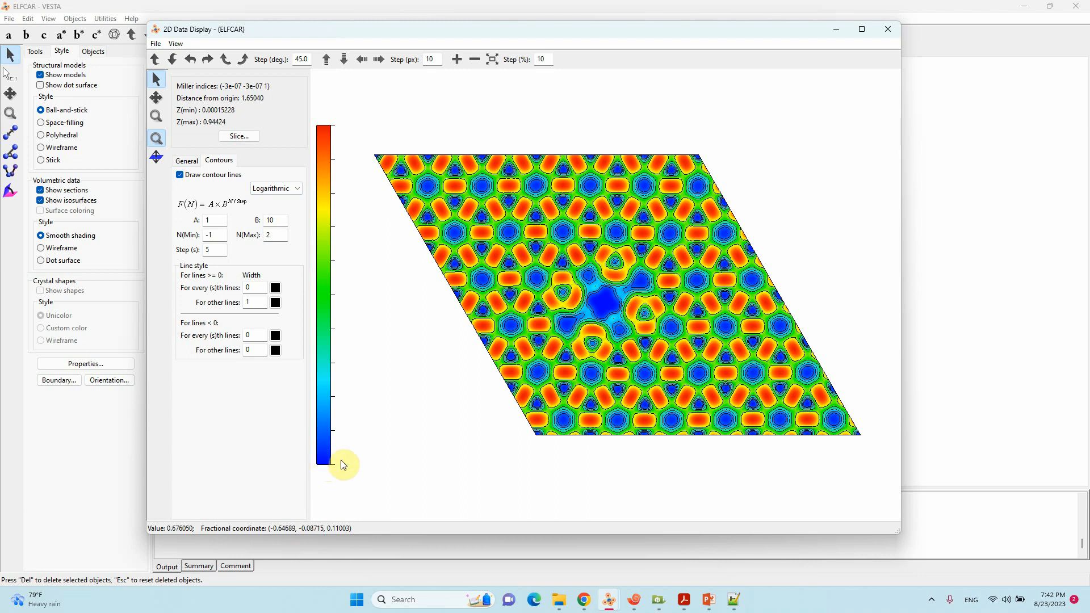
mouse_move(337, 468)
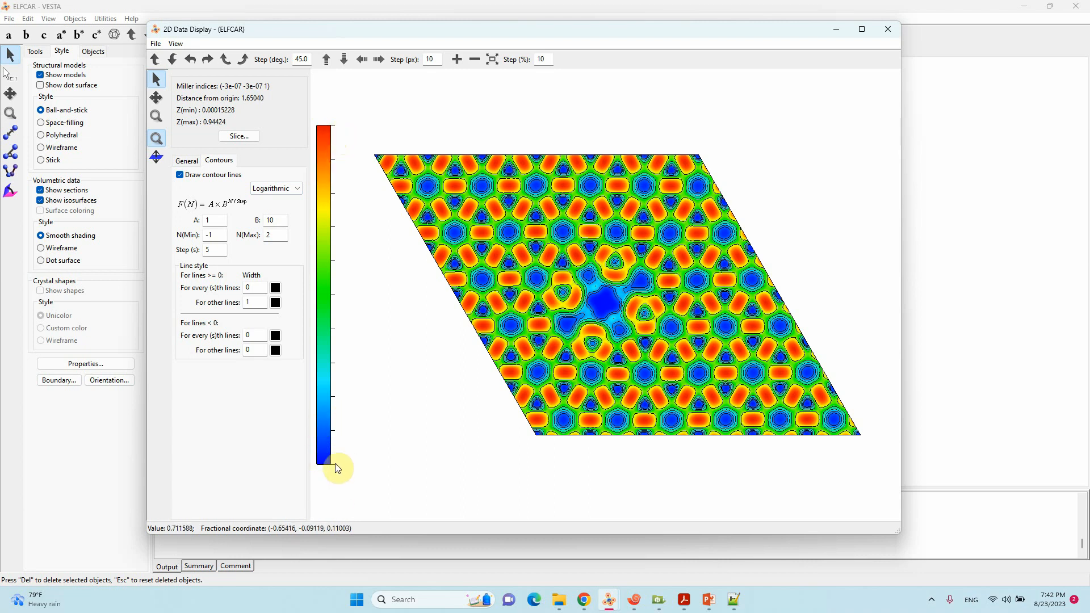
mouse_move(328, 136)
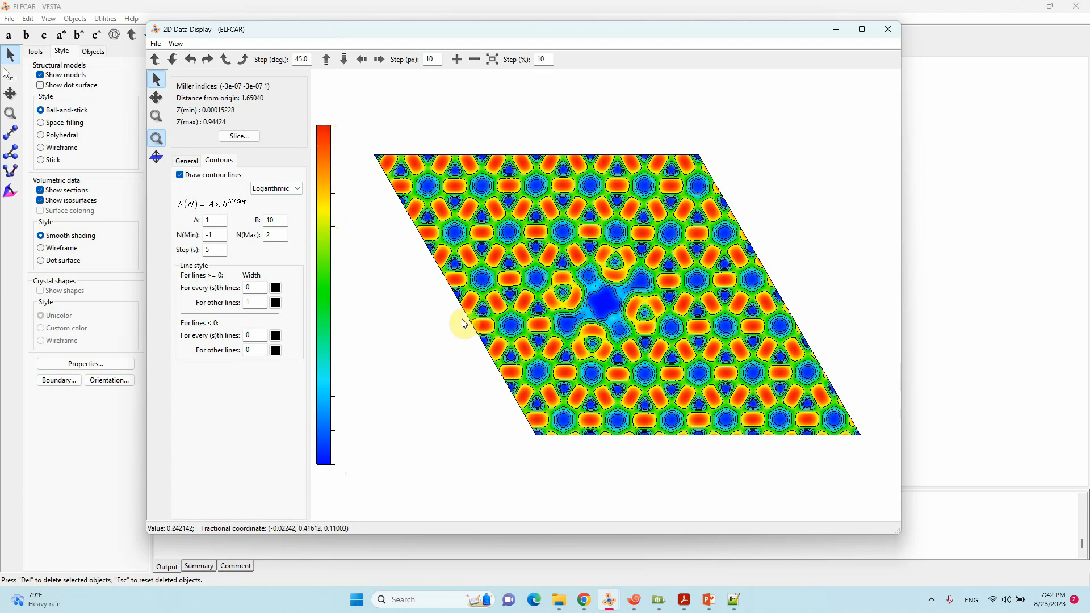
mouse_move(376, 323)
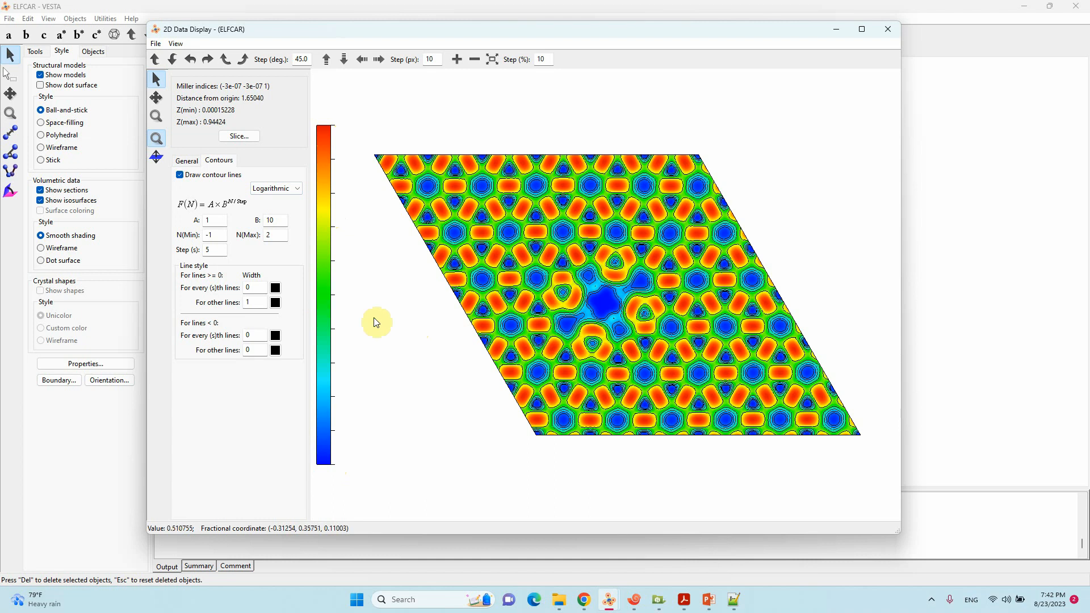
mouse_move(379, 339)
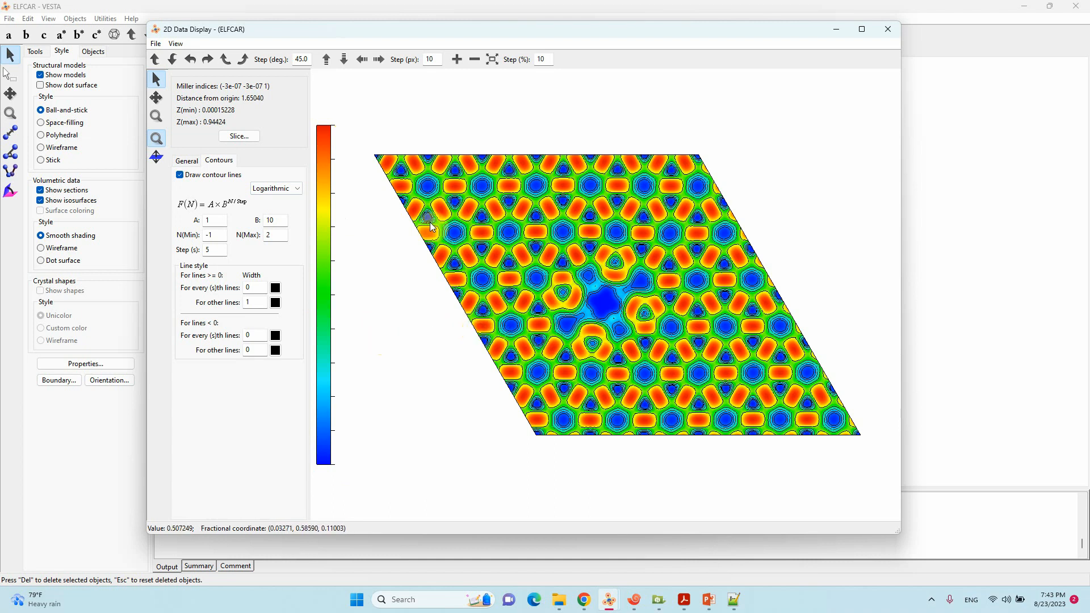
mouse_move(302, 355)
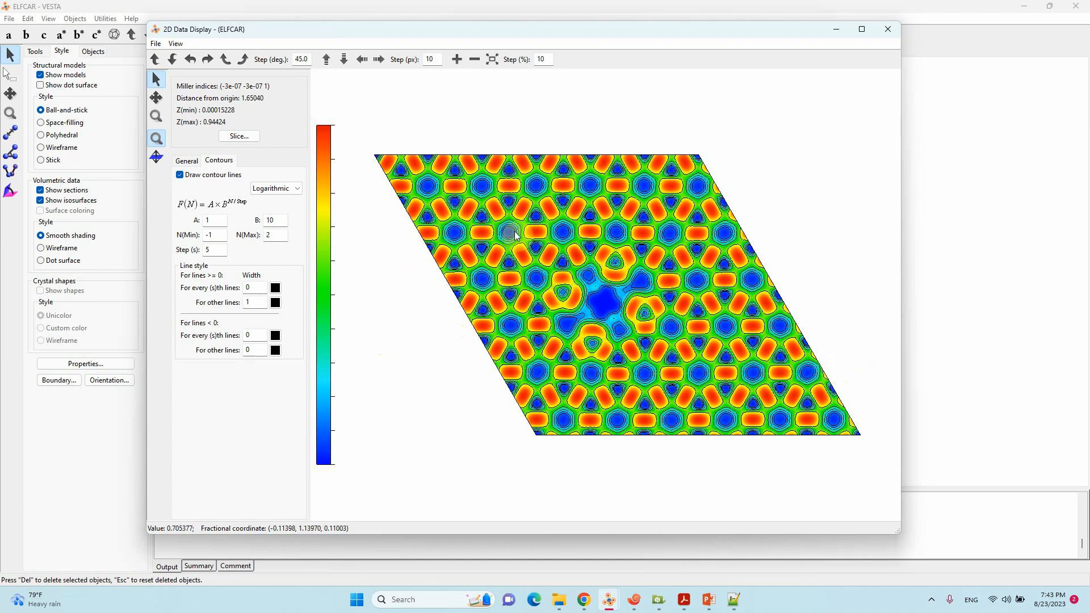
Start exporting the contoured ELF map as a raster image.
left_click(155, 59)
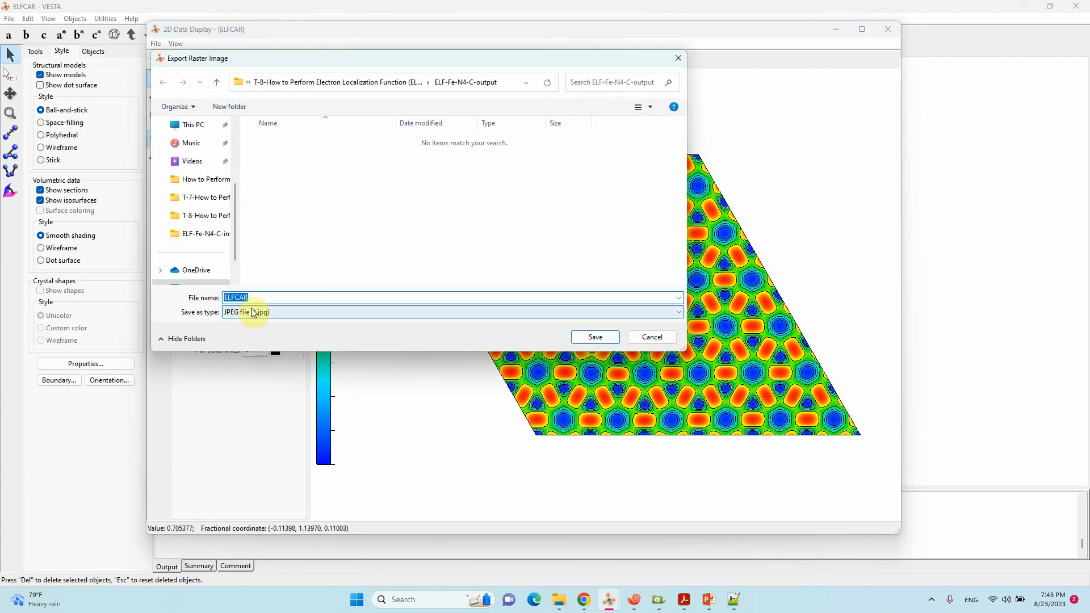
Save the map as the JPEG ELFCAR-Image in the output folder.
left_click(257, 298)
type("-Image")
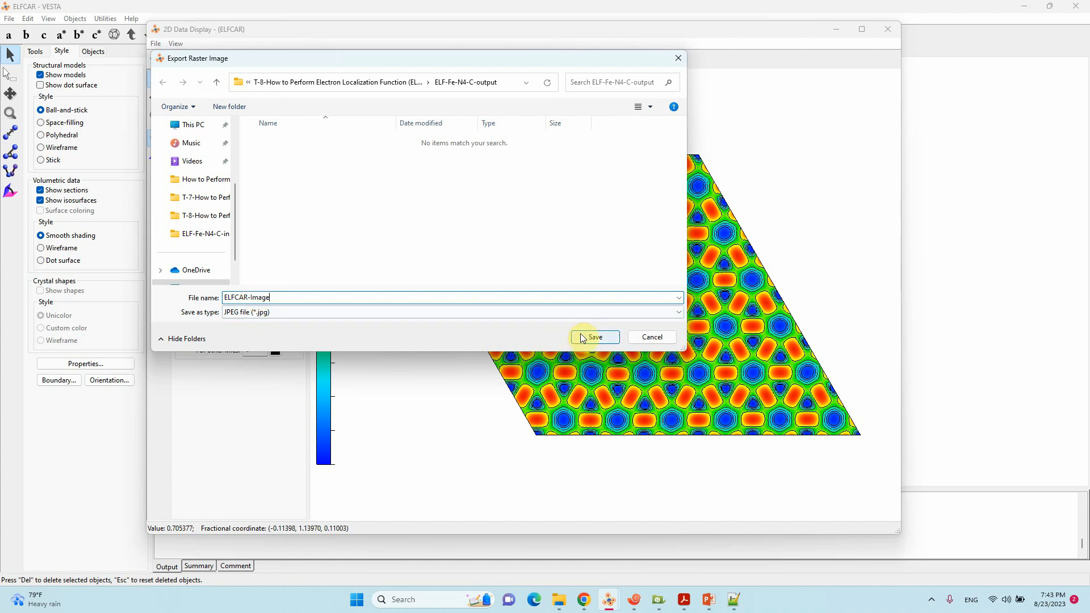
left_click(594, 336)
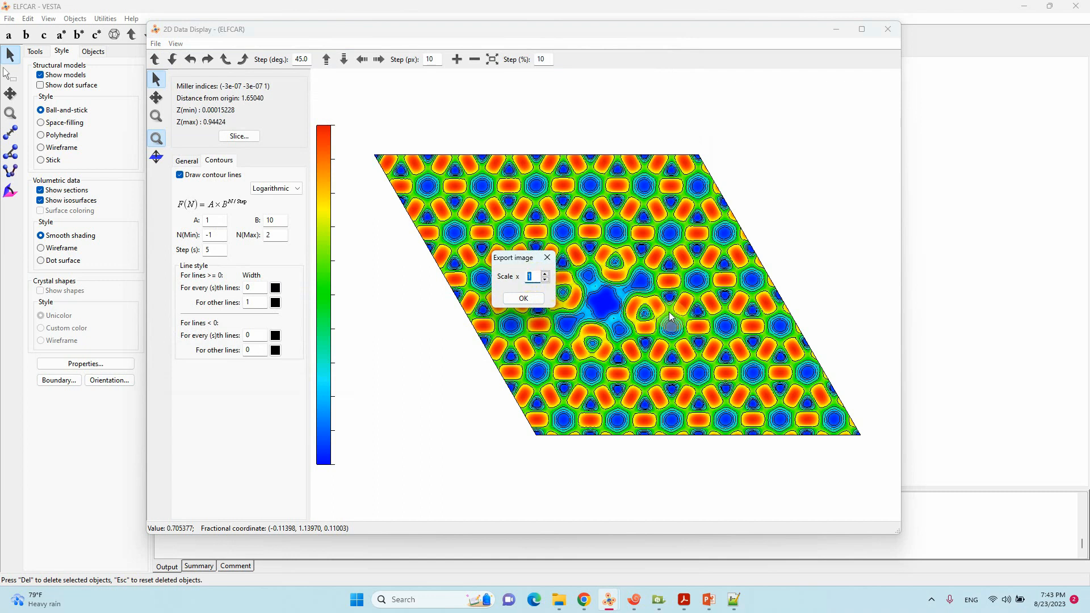
Export the contour map at scale 6 and dismiss the file-saved confirmation.
type("6")
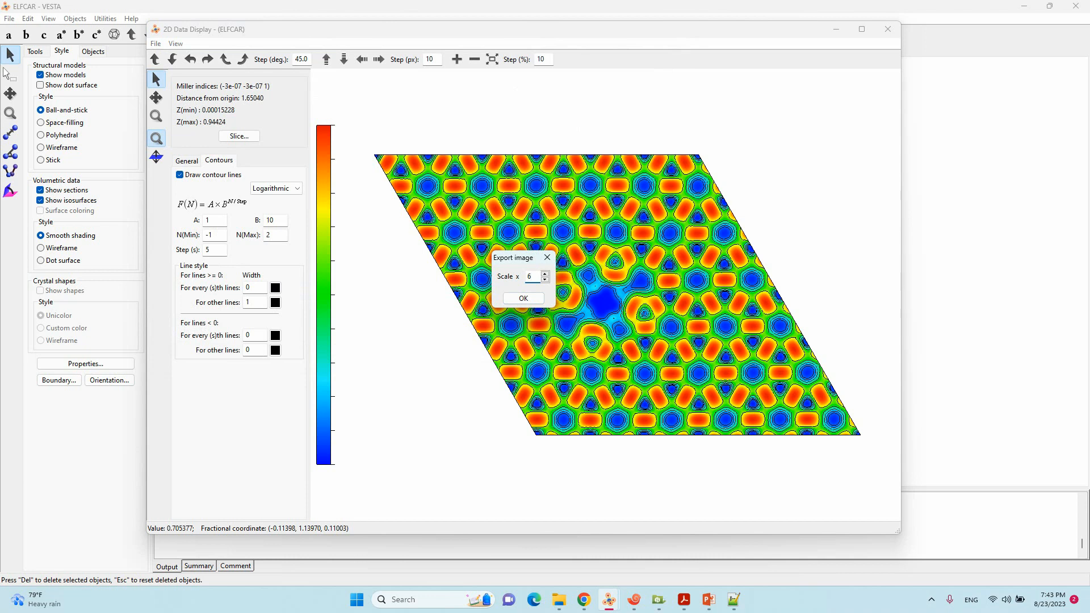
left_click(522, 298)
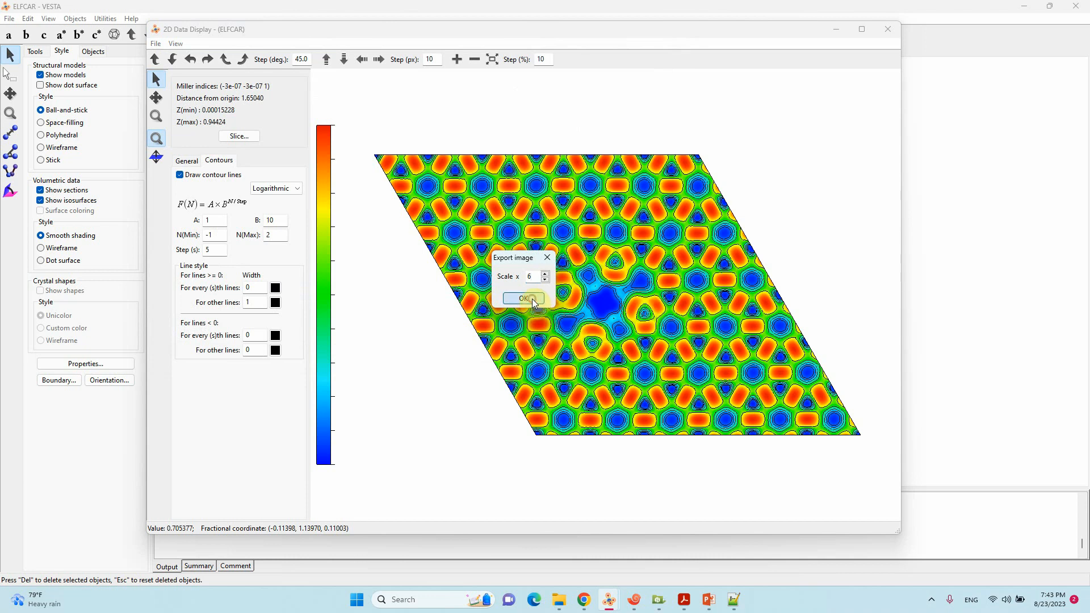
left_click(520, 298)
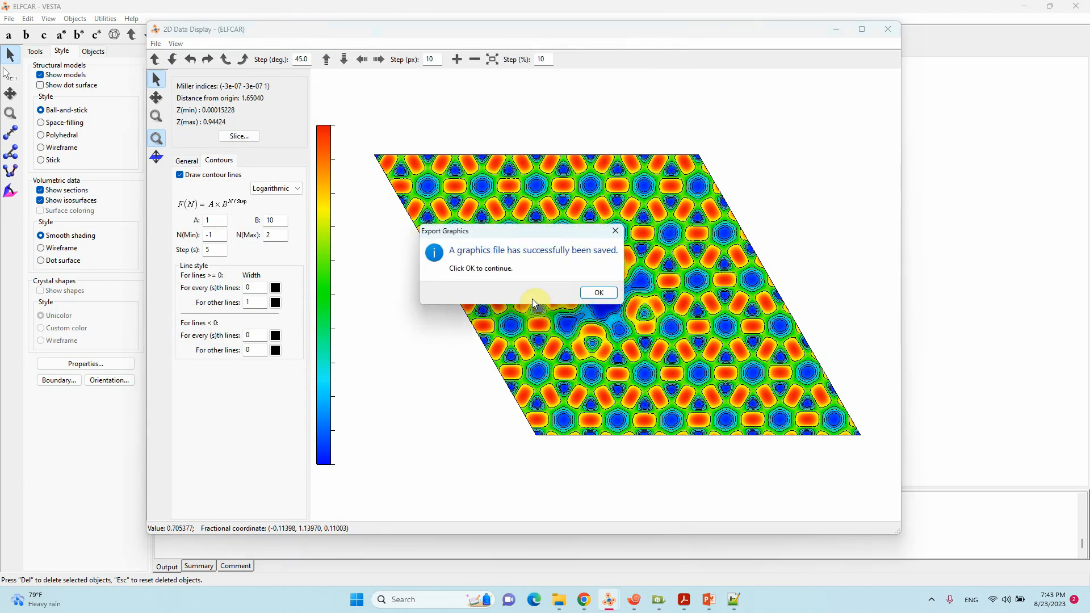
mouse_move(585, 268)
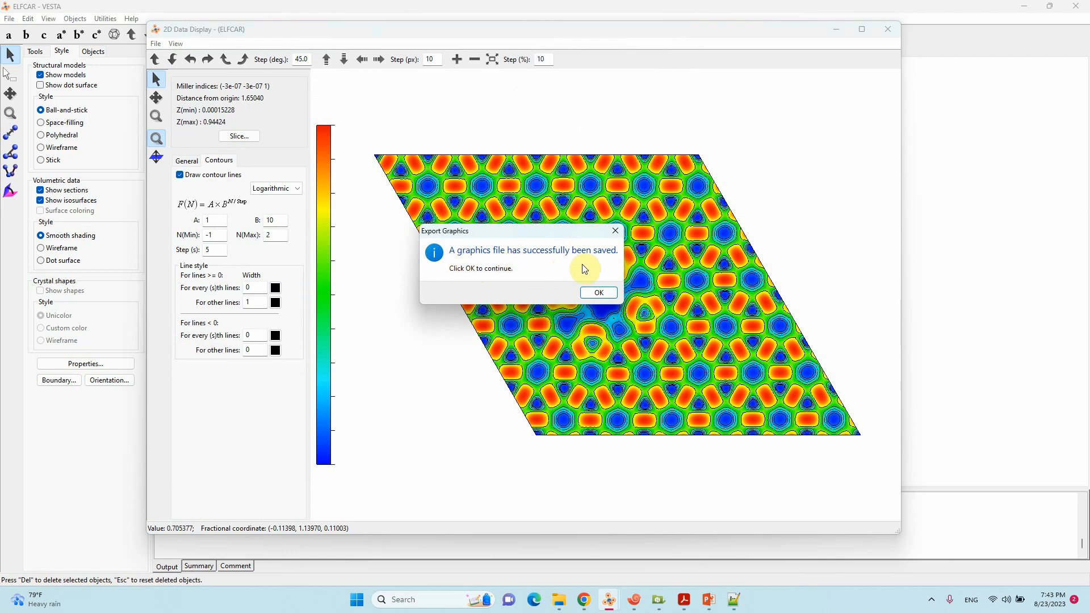
left_click(599, 293)
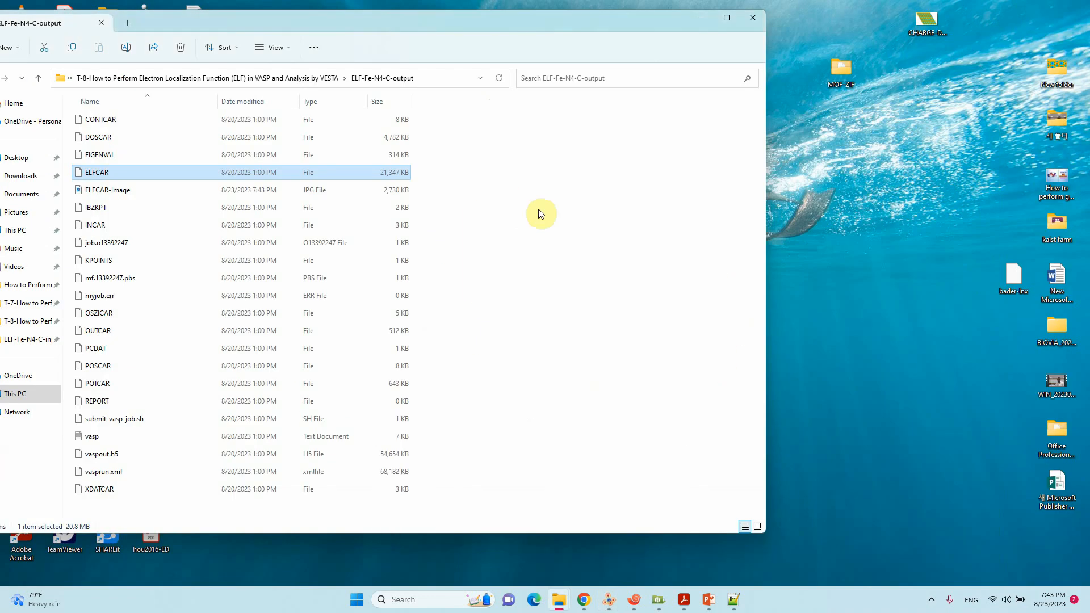
View ELFCAR-Image.jpg in Photos, maximized to show the contoured ELF map.
double_click(102, 189)
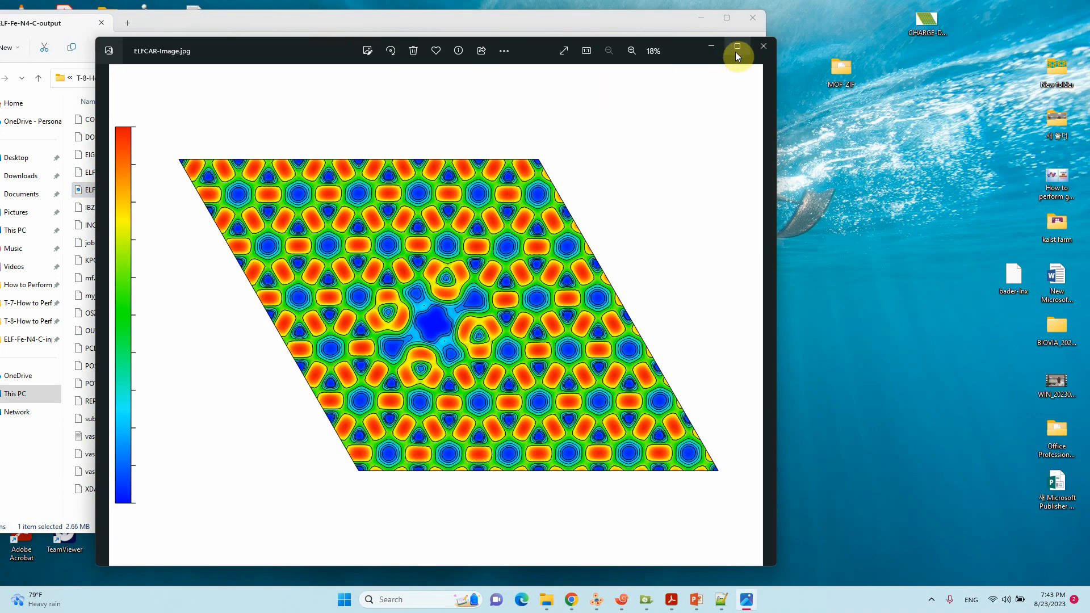
left_click(737, 46)
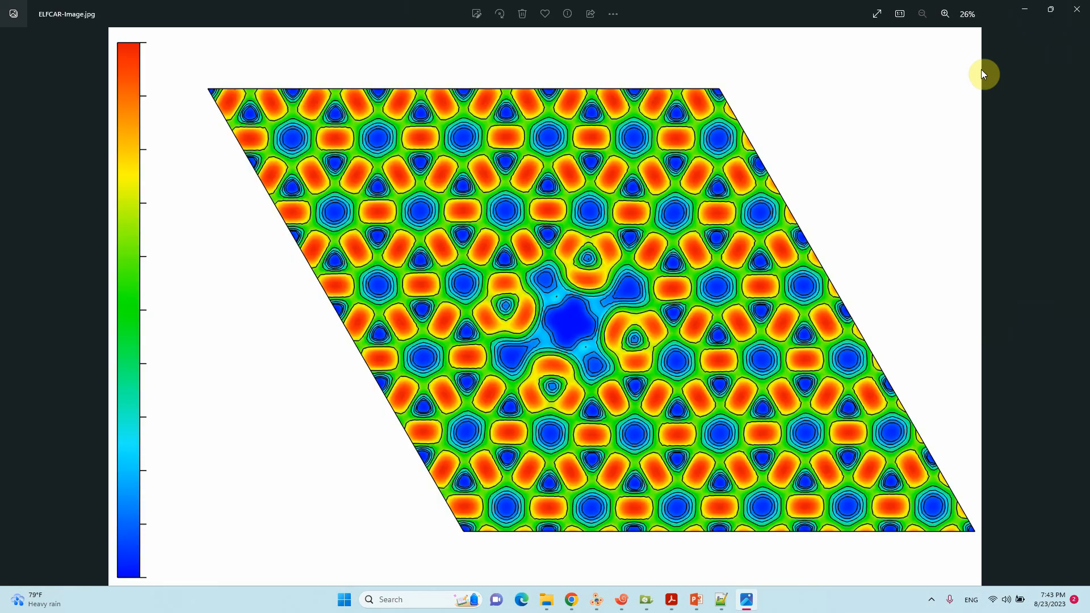
mouse_move(518, 284)
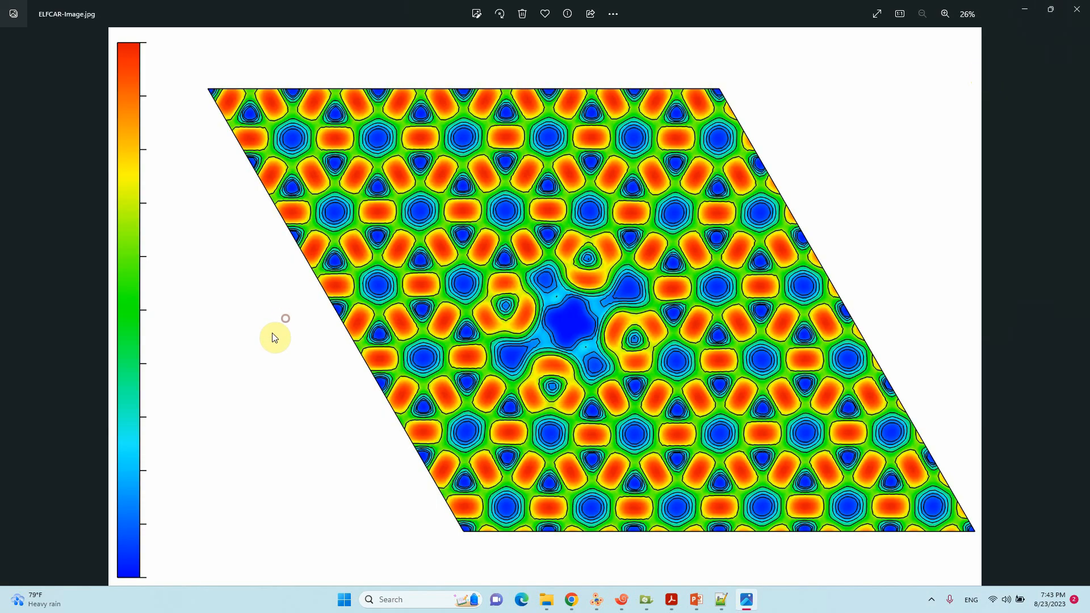
mouse_move(140, 579)
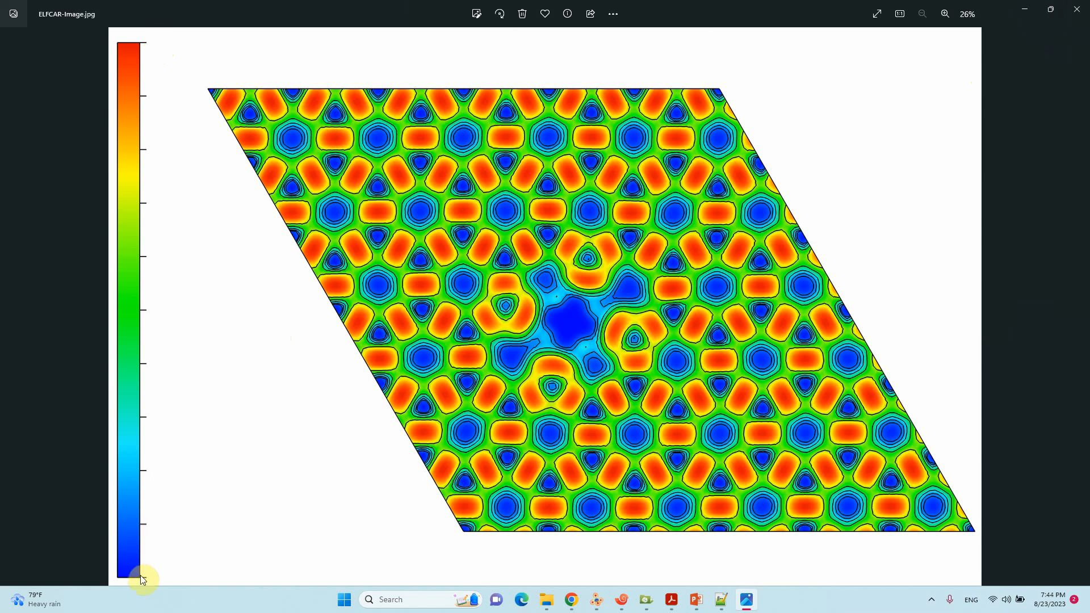
mouse_move(252, 492)
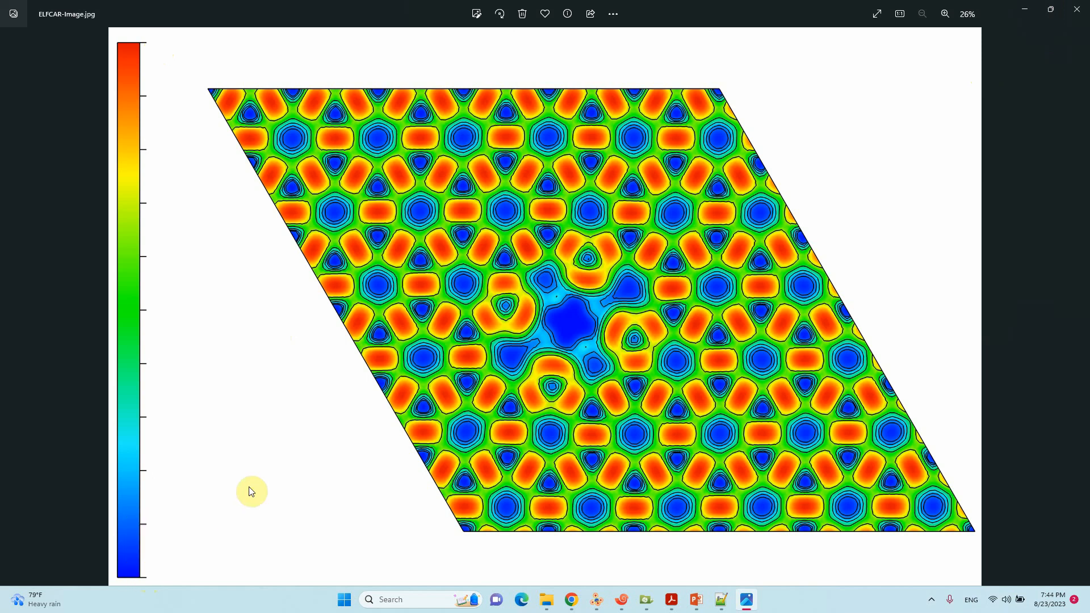
mouse_move(256, 495)
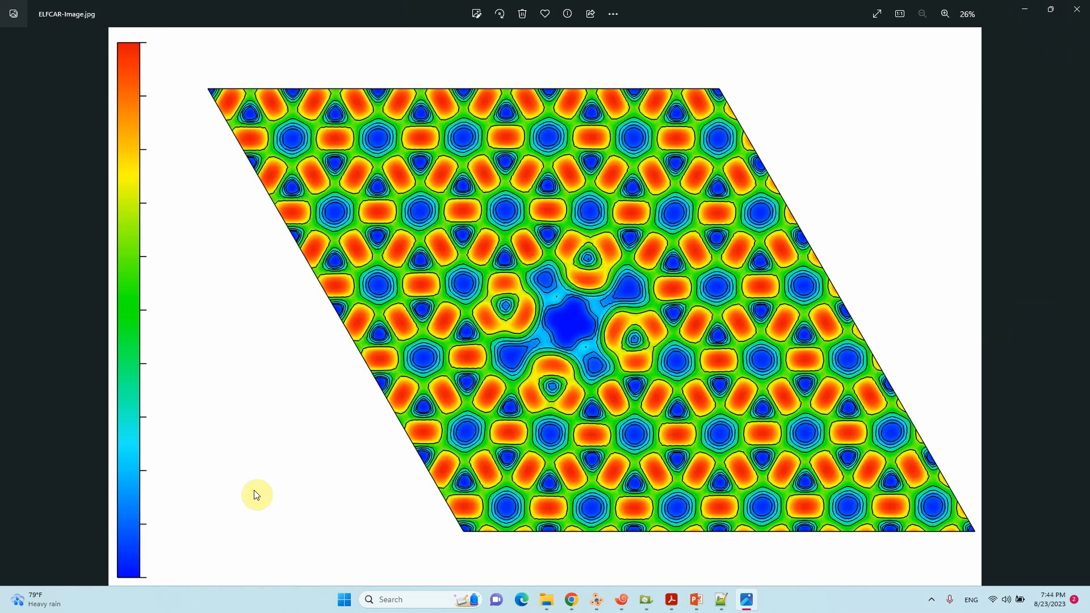
mouse_move(152, 586)
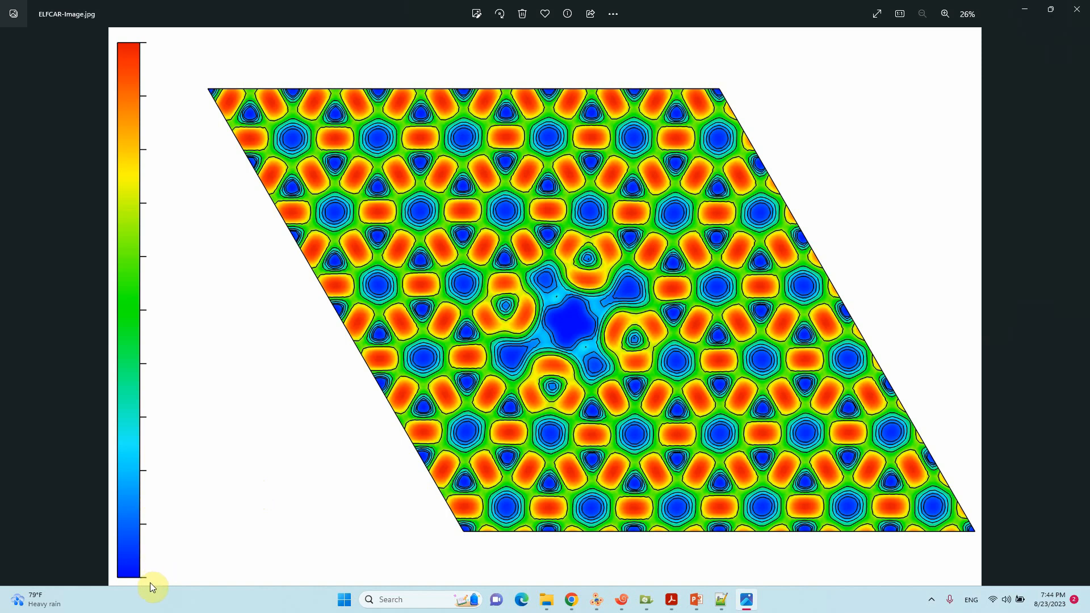
mouse_move(158, 582)
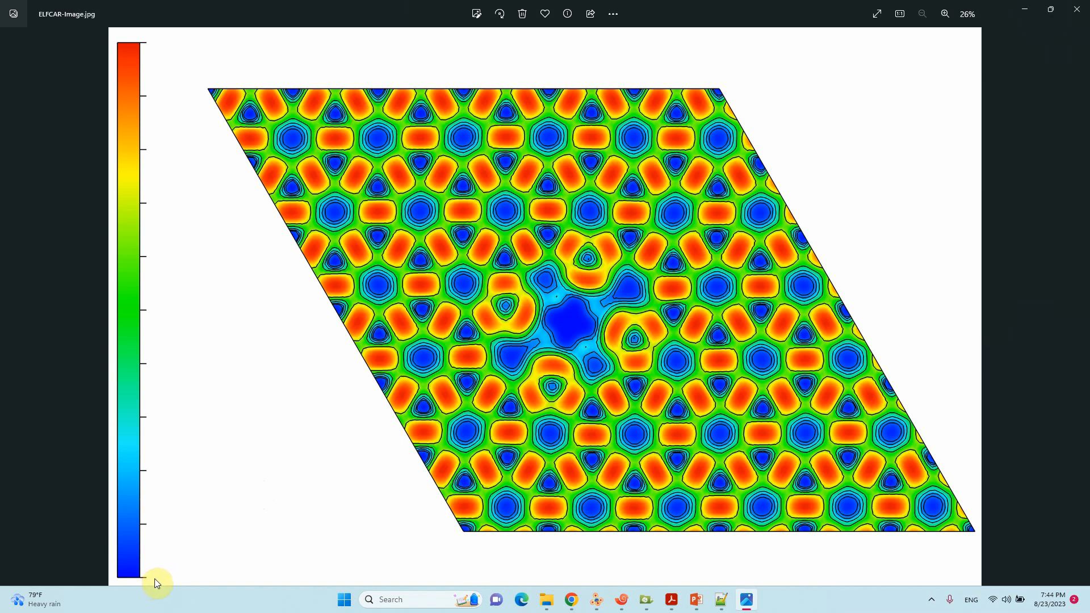
mouse_move(157, 509)
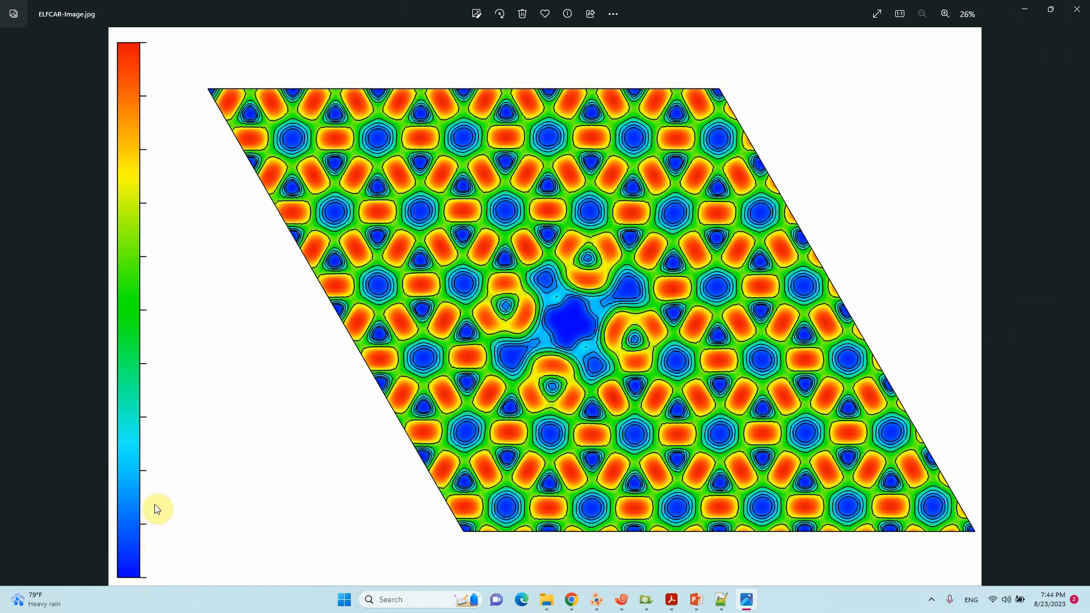
mouse_move(158, 581)
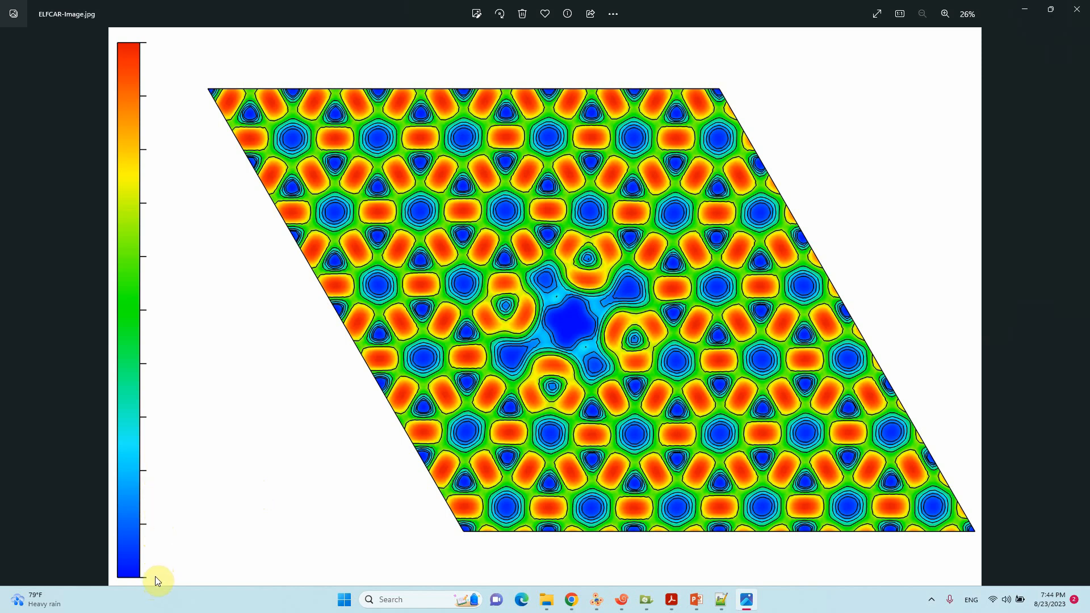
mouse_move(154, 528)
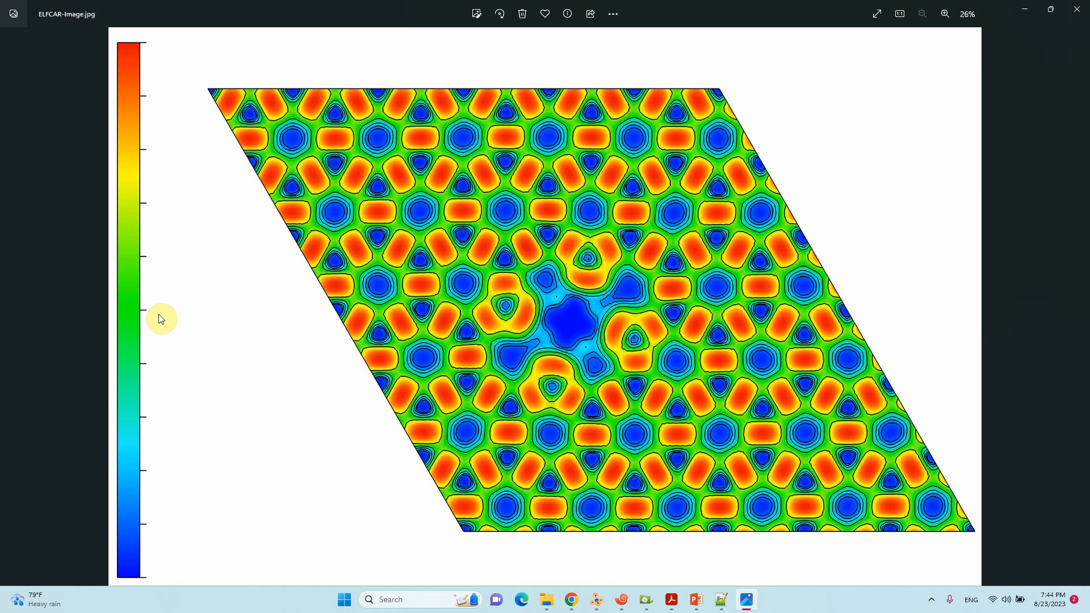
mouse_move(163, 166)
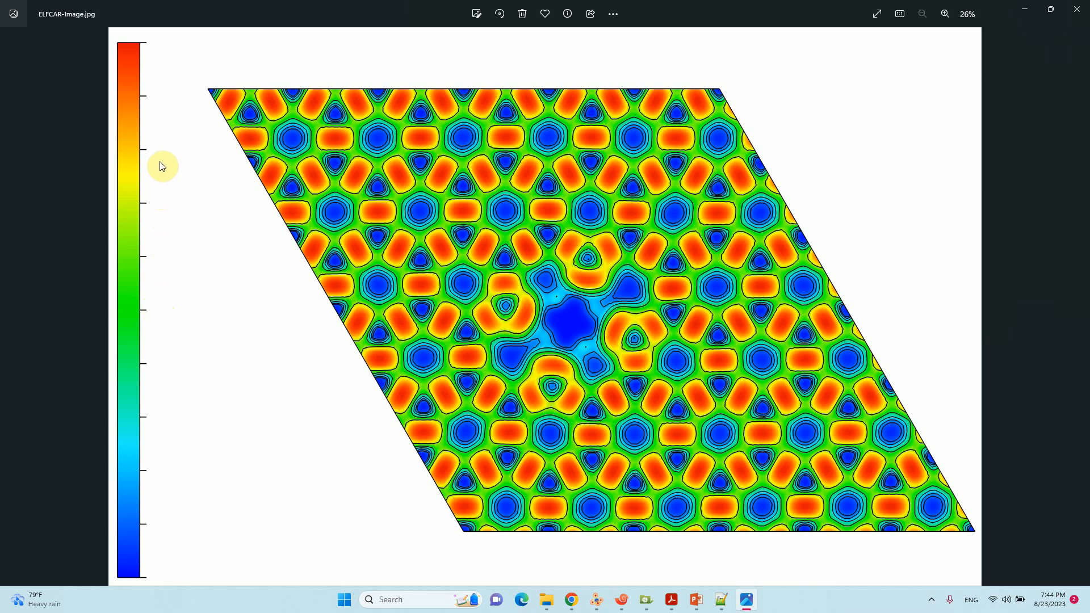
mouse_move(157, 48)
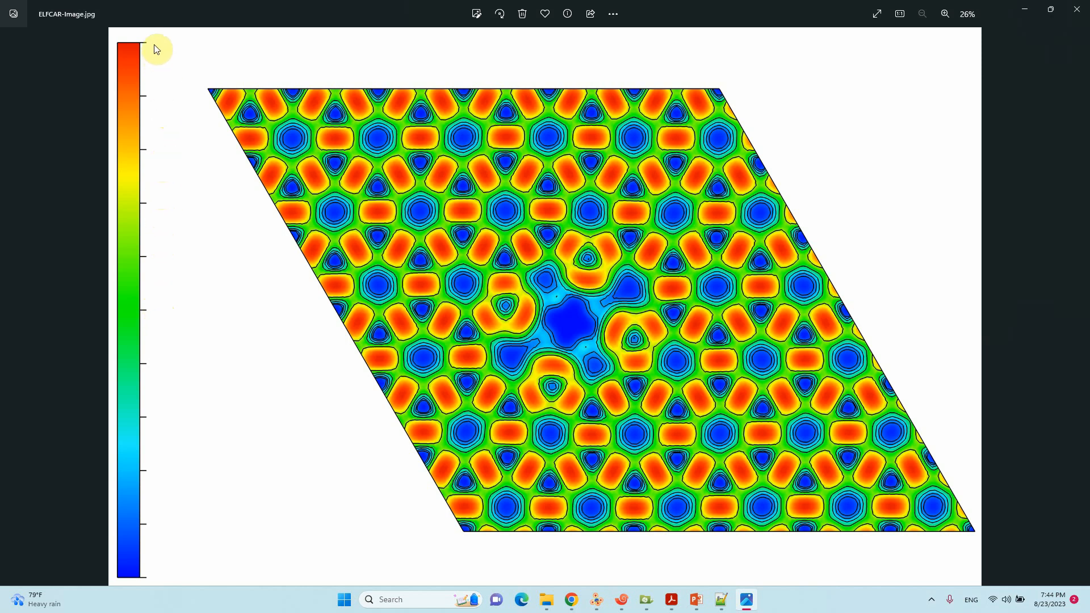
mouse_move(164, 25)
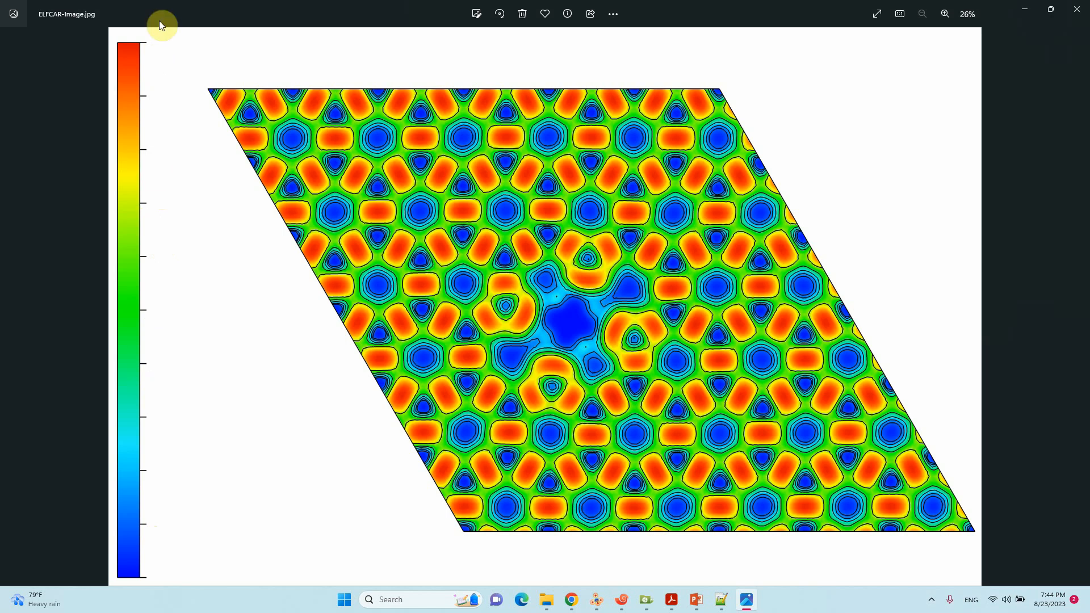
mouse_move(145, 328)
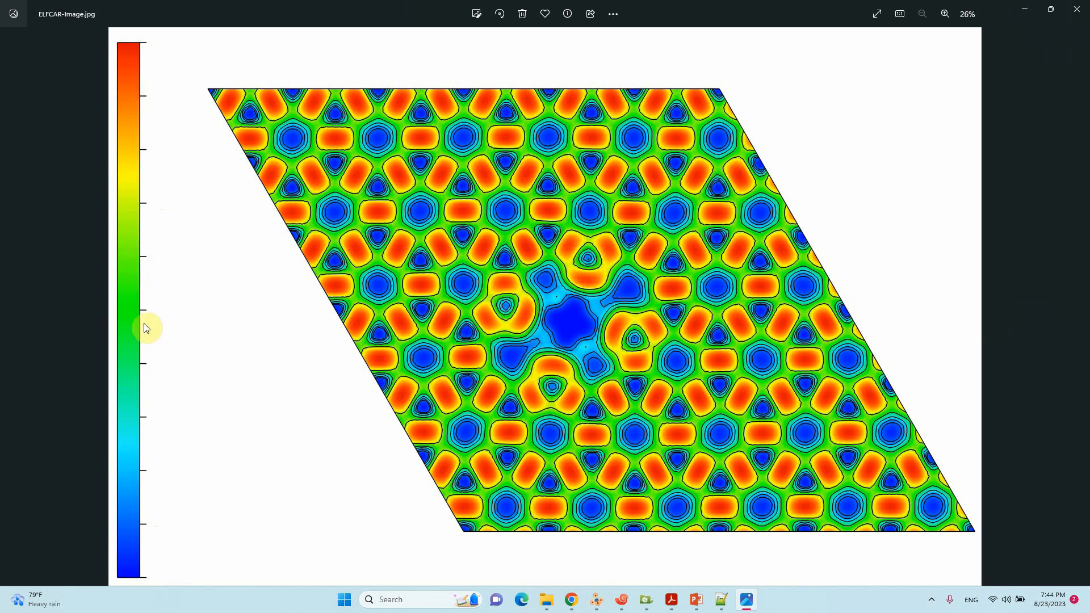
mouse_move(309, 290)
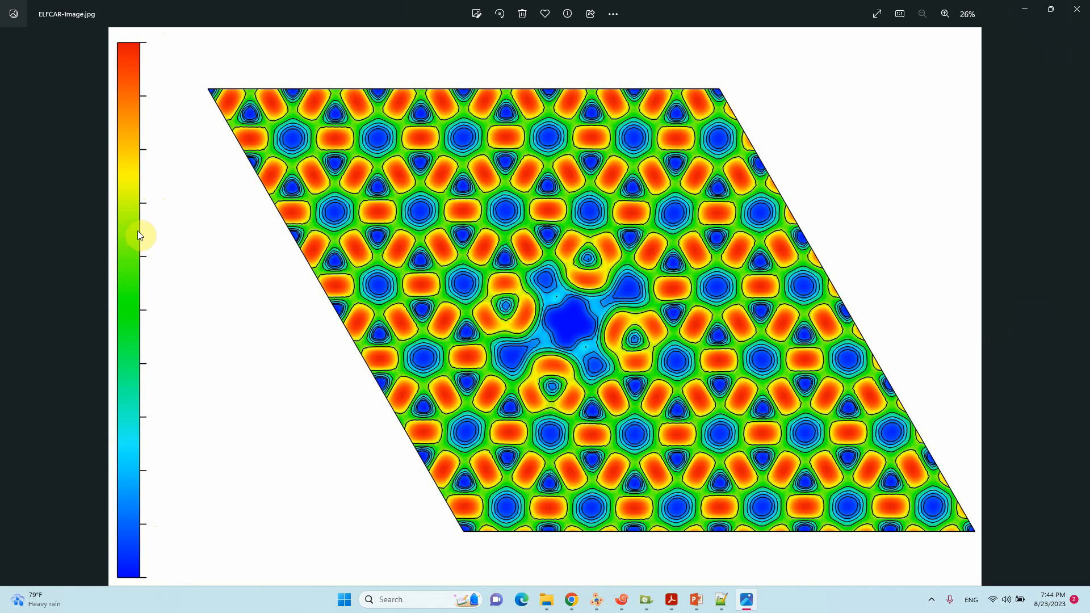
mouse_move(143, 68)
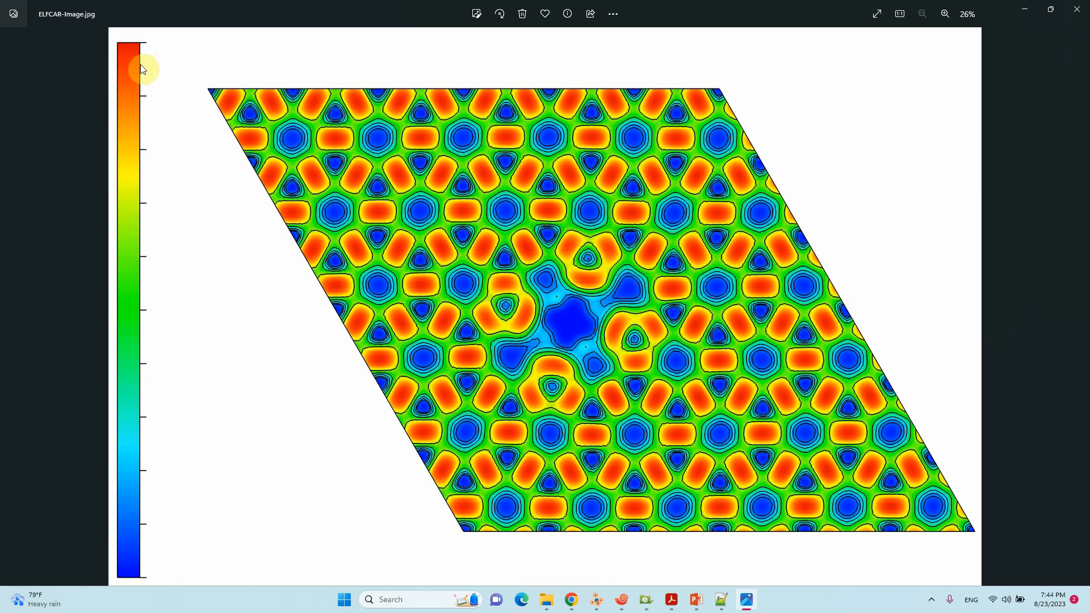
mouse_move(300, 213)
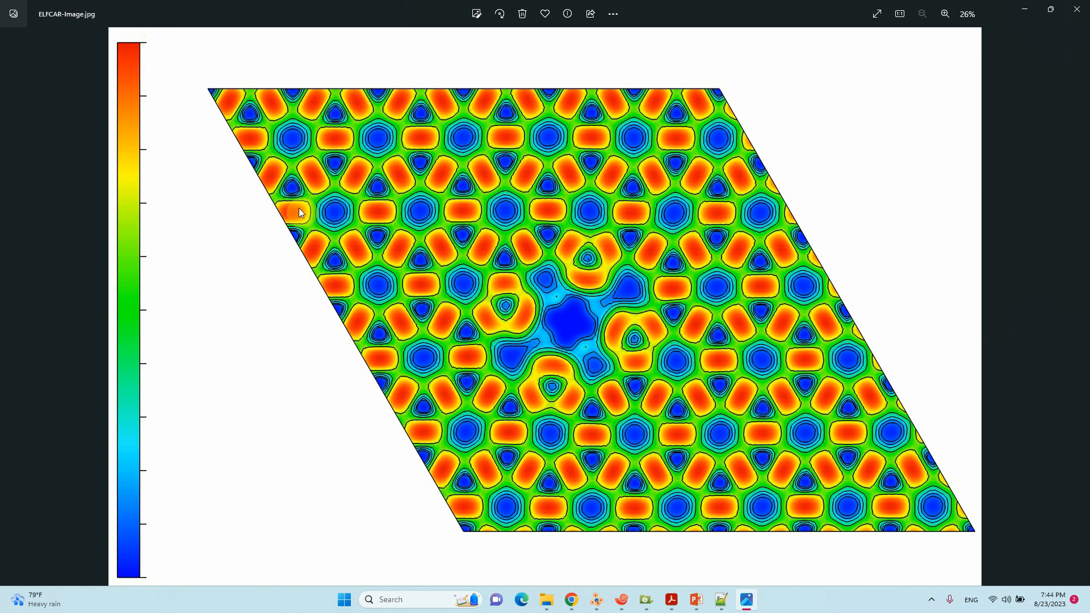
mouse_move(148, 578)
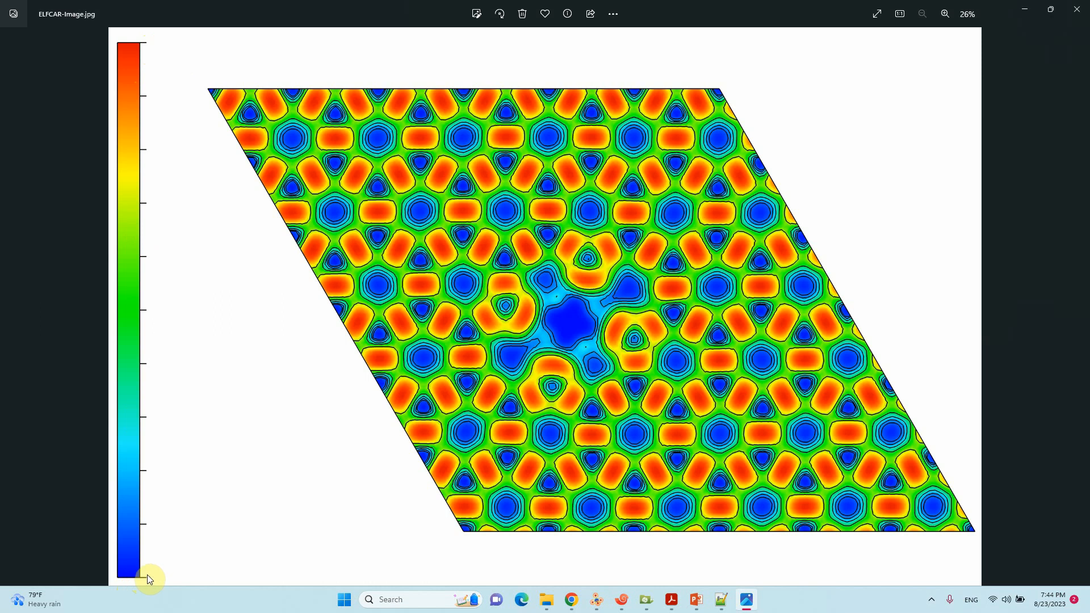